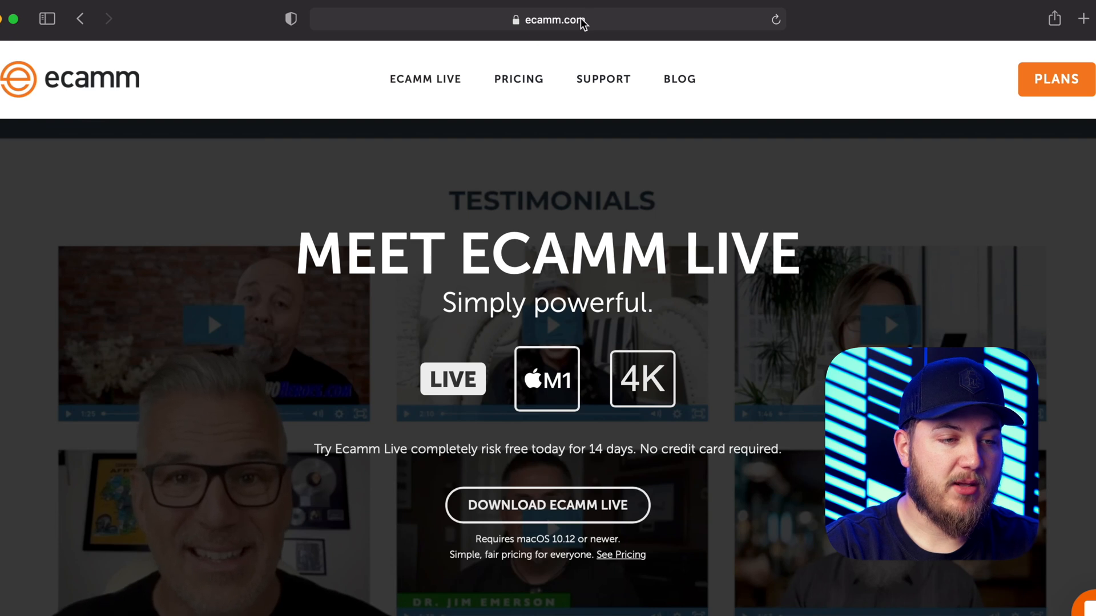
Bring up the Ecamm Live plans page from the site header and view the Trial tier.
left_click(555, 21)
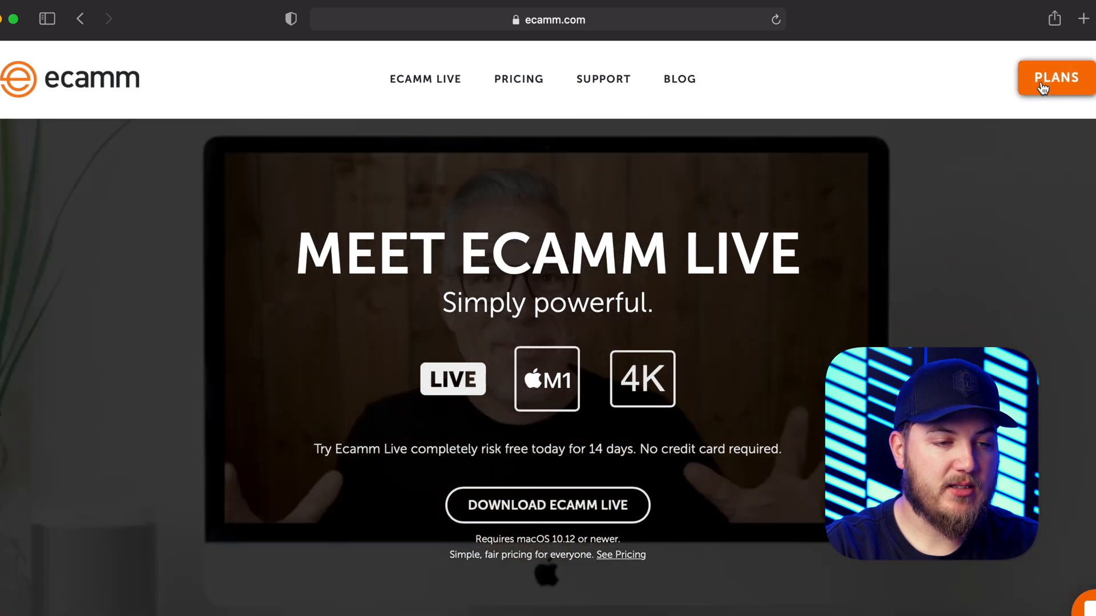
left_click(1056, 77)
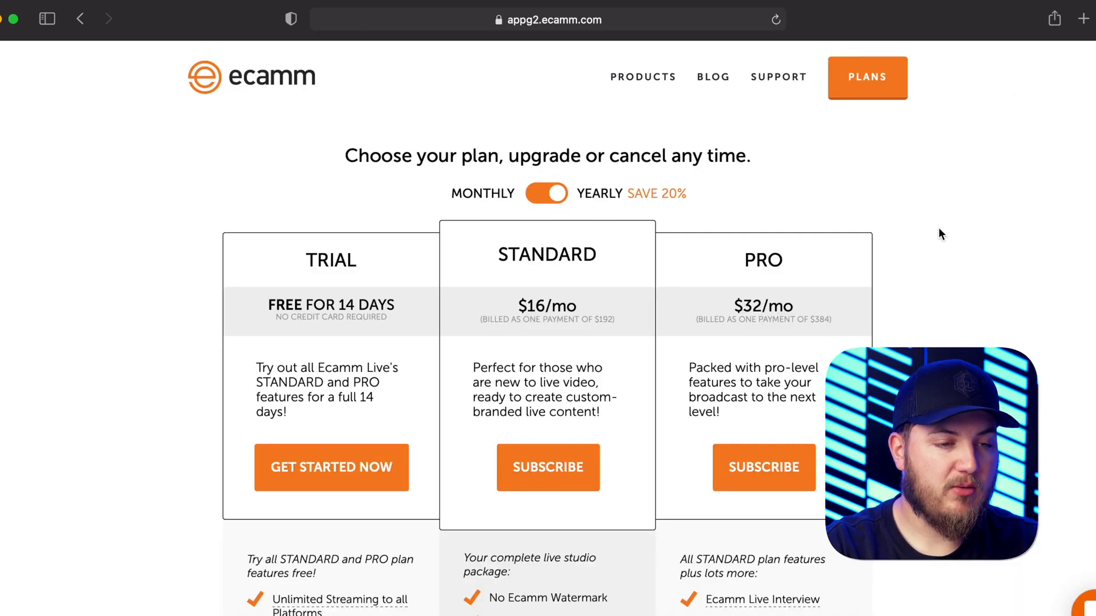
scroll("down", 3)
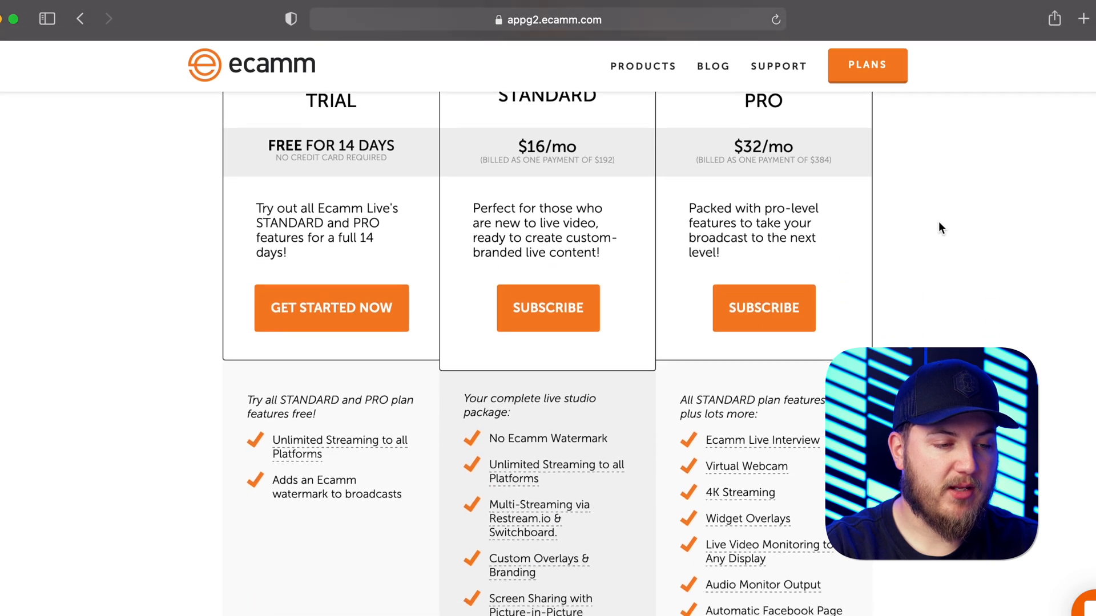
scroll("down", 3)
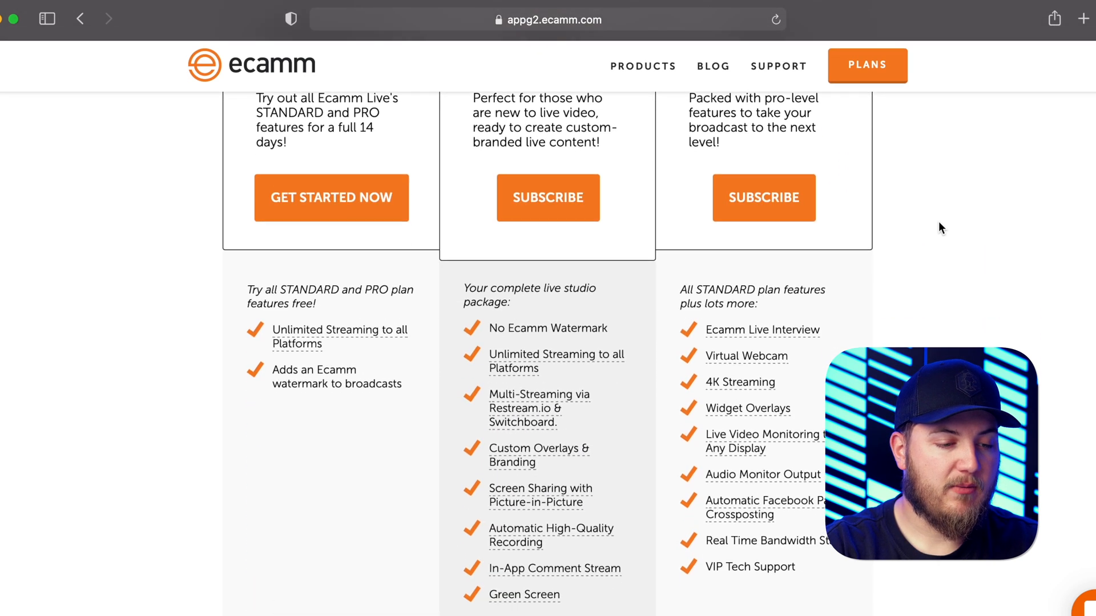
scroll("up", 3)
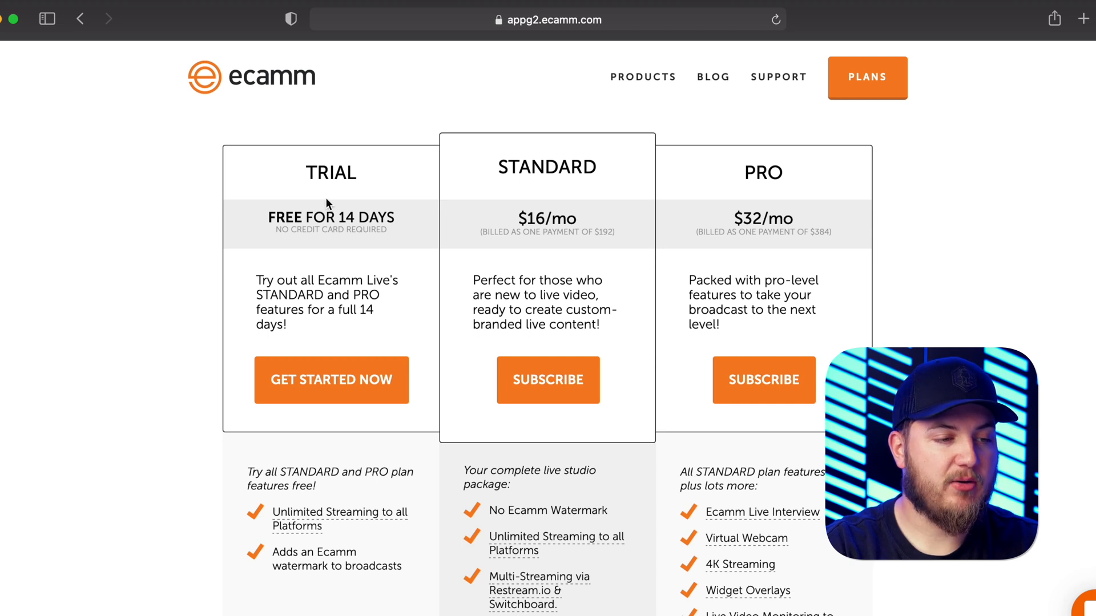
mouse_move(356, 249)
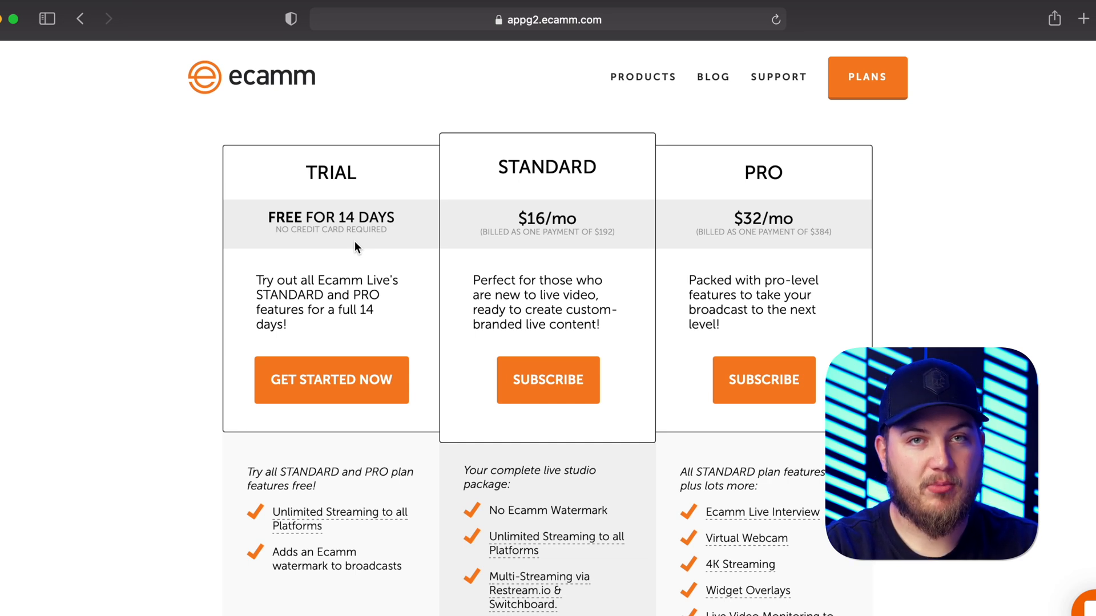
scroll("down", 3)
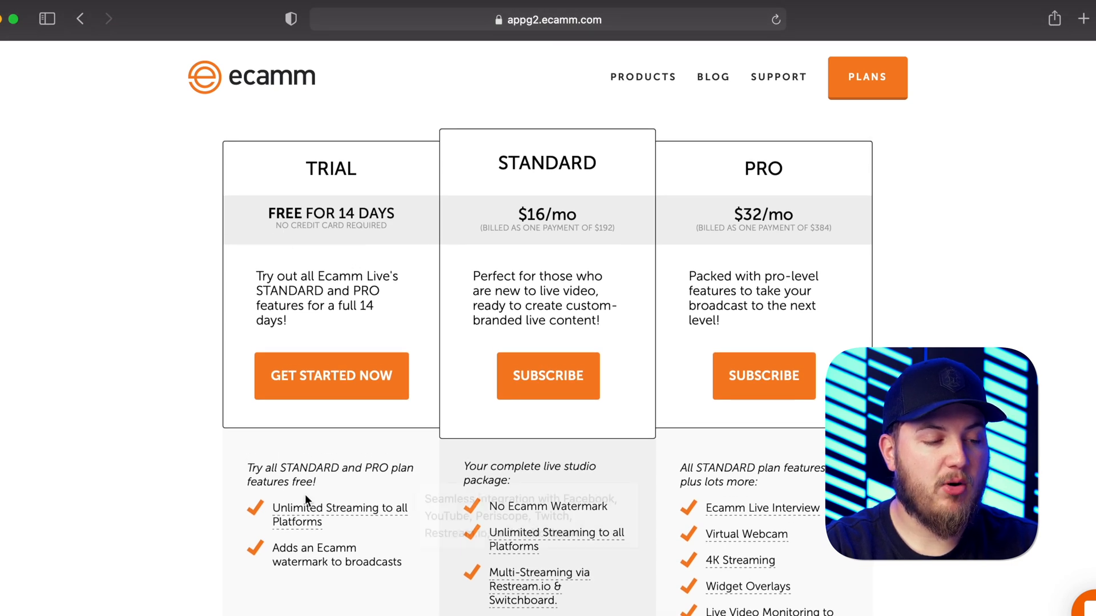
mouse_move(571, 342)
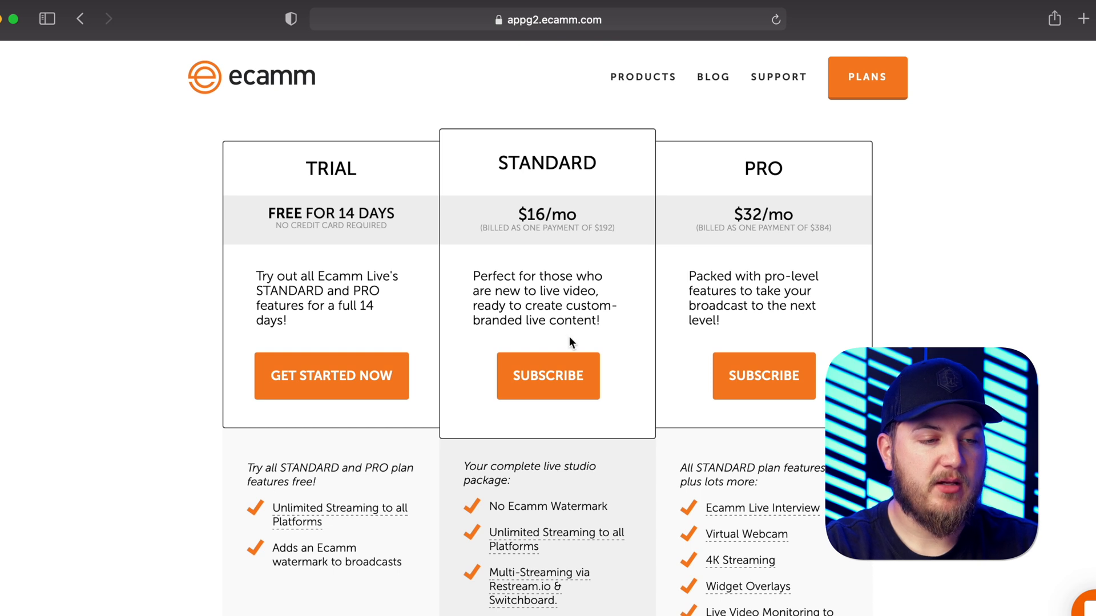
Scroll through the Standard ($16/mo) and Pro ($32/mo) feature lists.
scroll("down", 3)
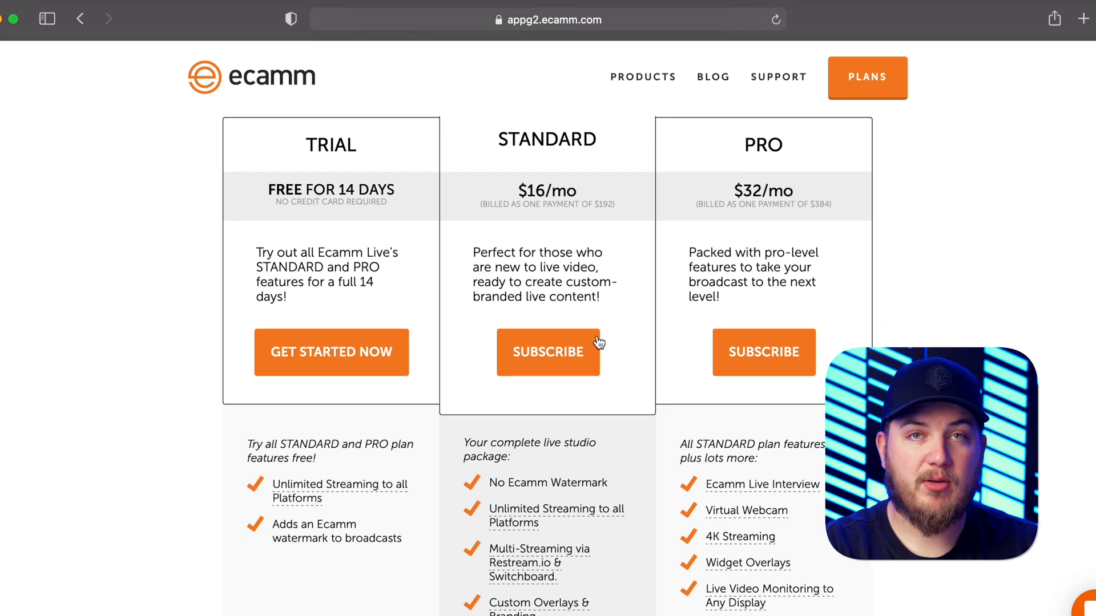
scroll("down", 3)
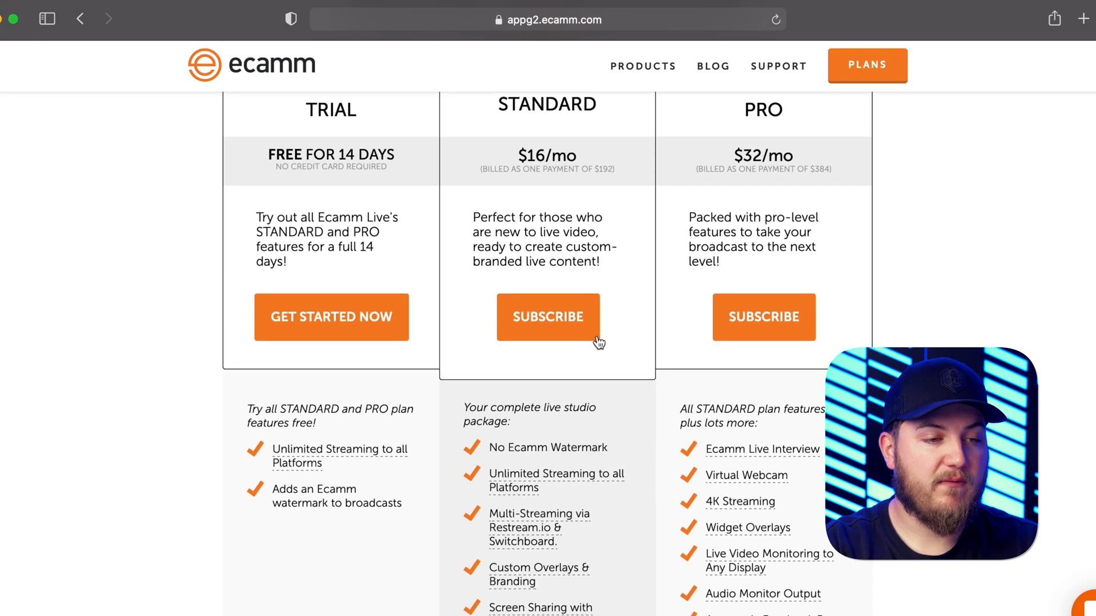
scroll("down", 3)
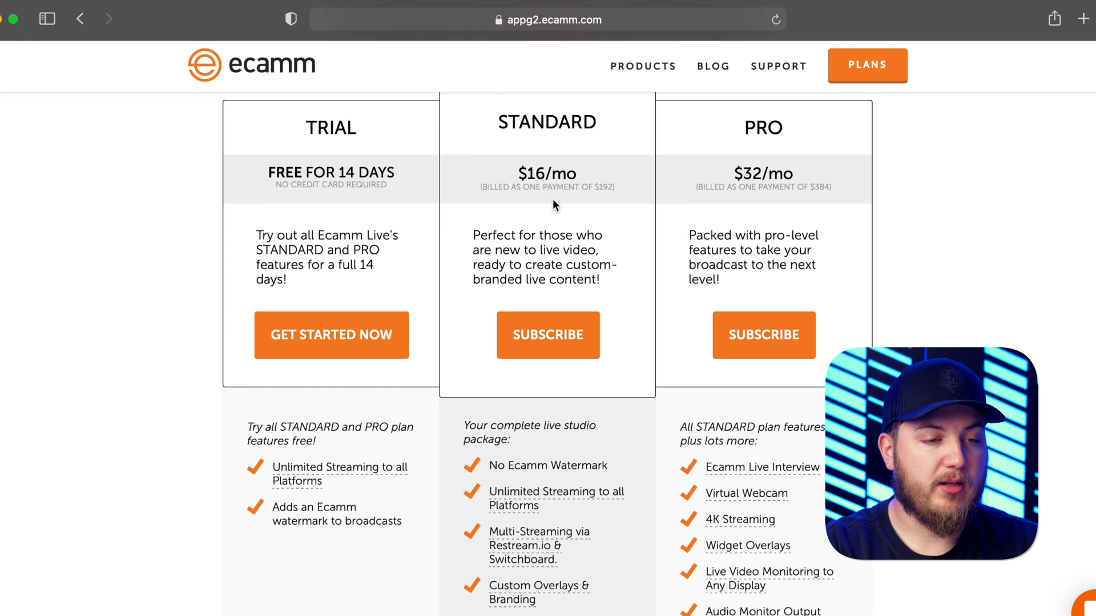
mouse_move(611, 205)
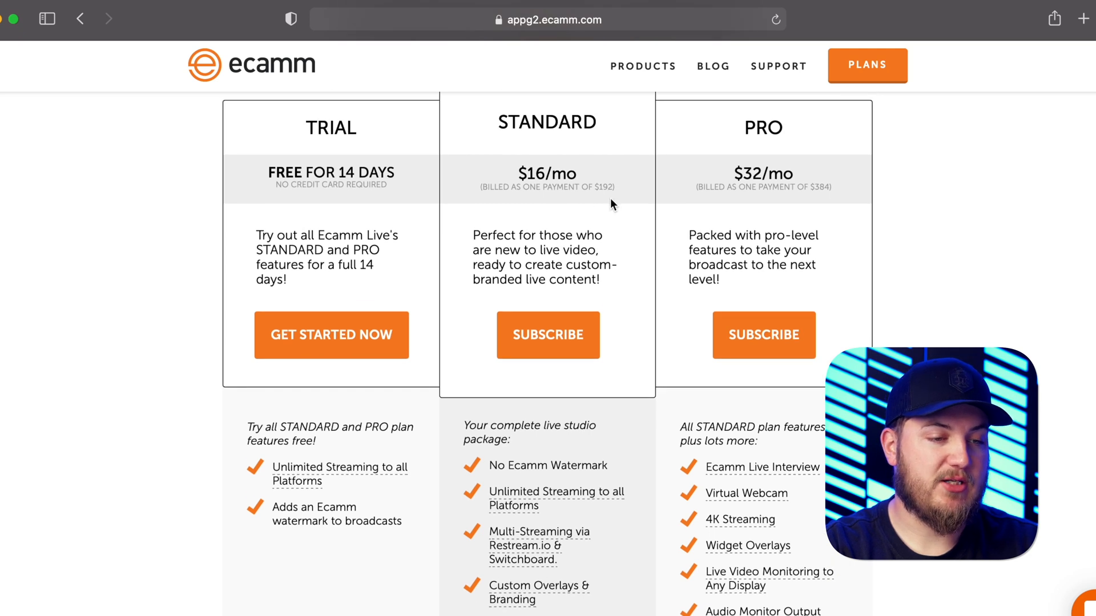
scroll("down", 3)
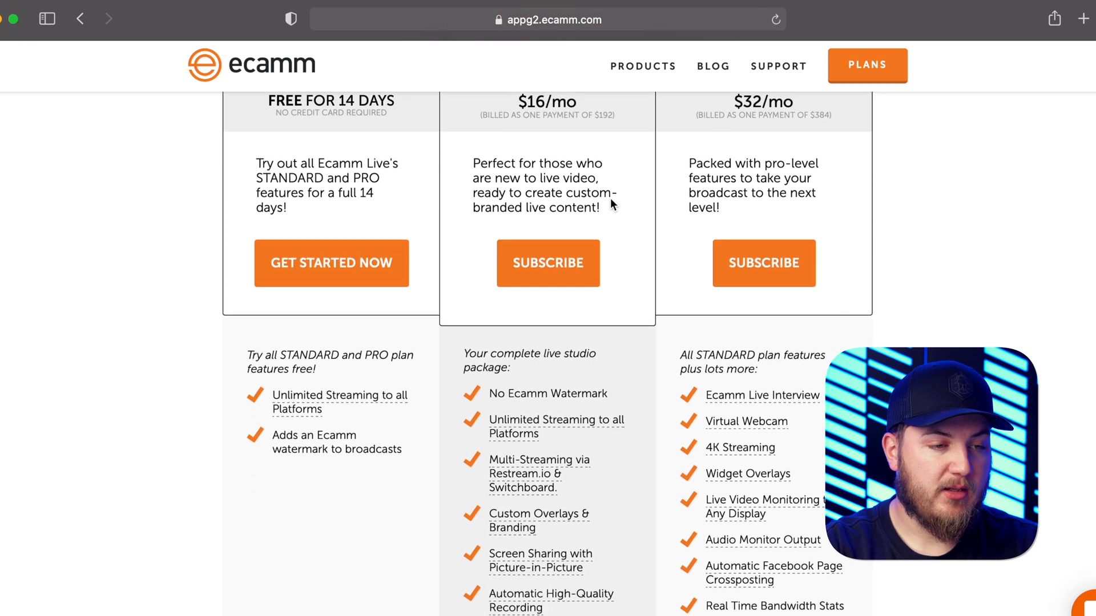
scroll("down", 3)
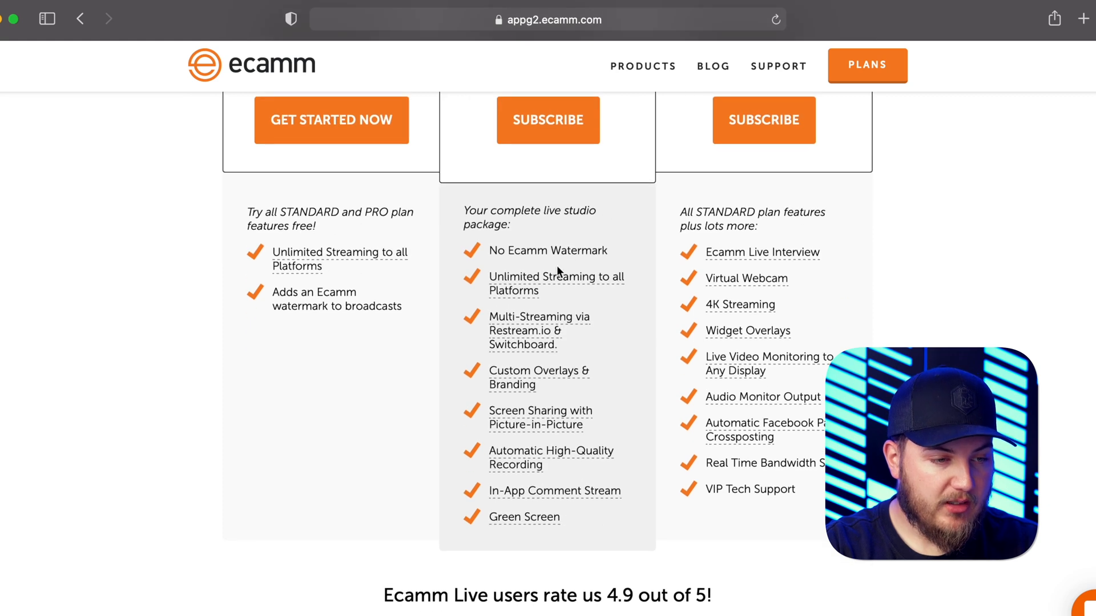
mouse_move(519, 294)
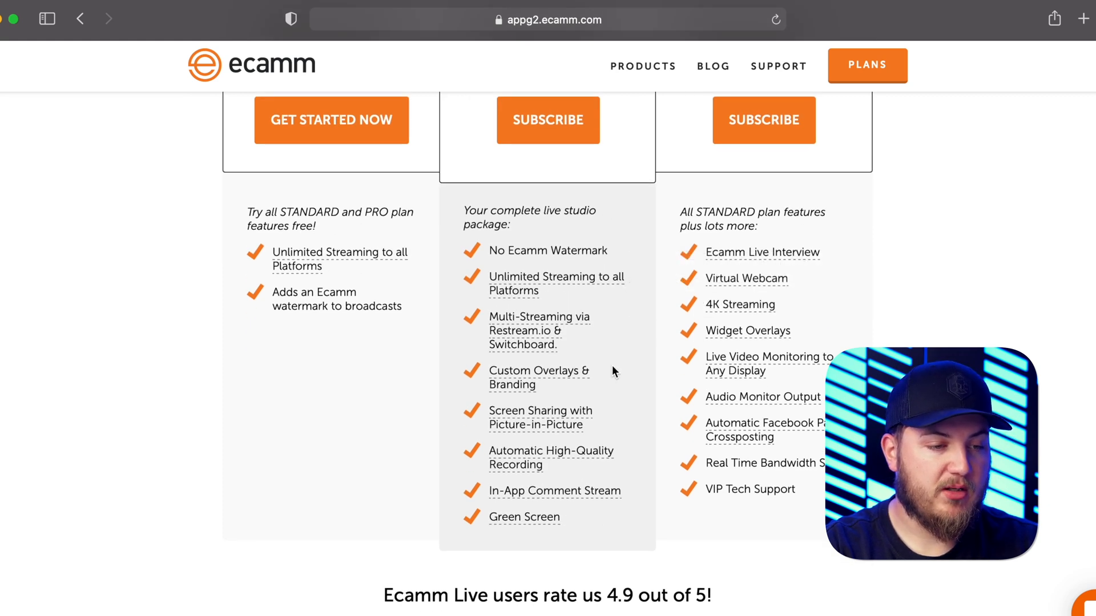
scroll("down", 3)
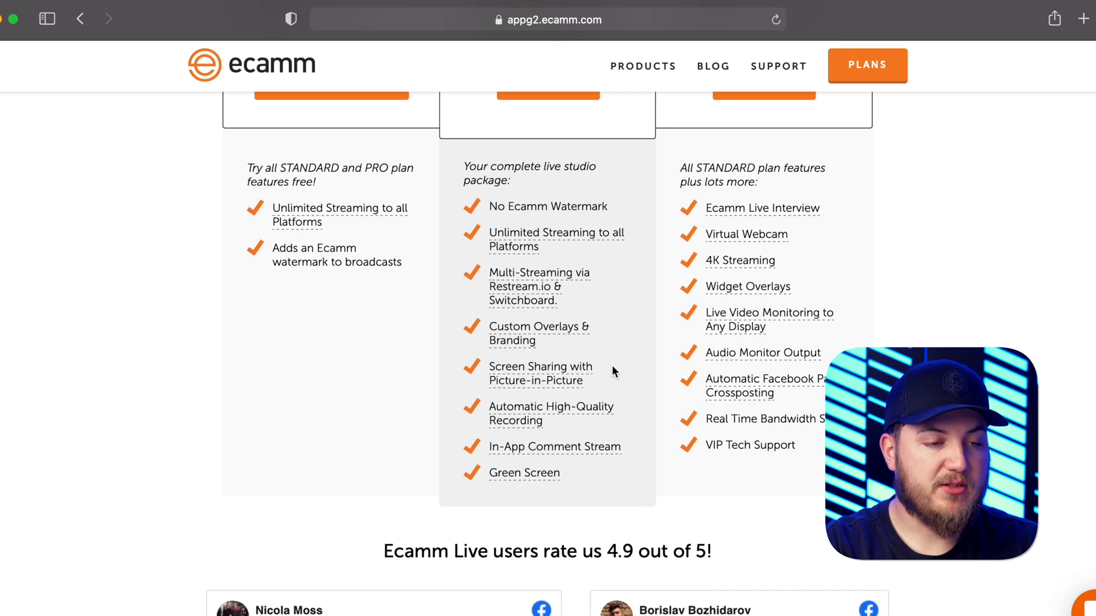
mouse_move(610, 318)
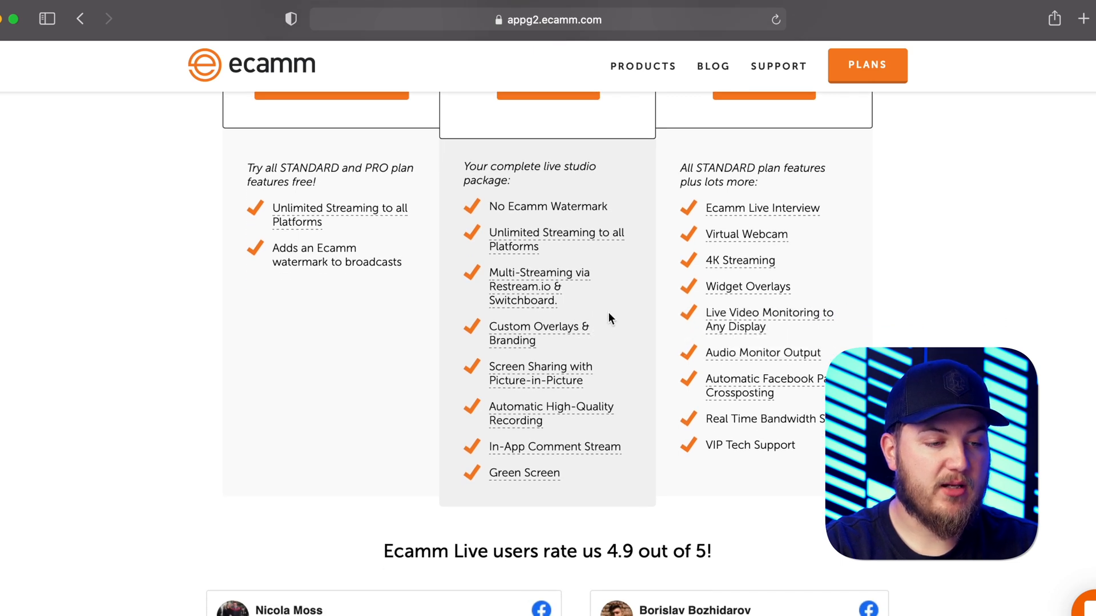
mouse_move(624, 360)
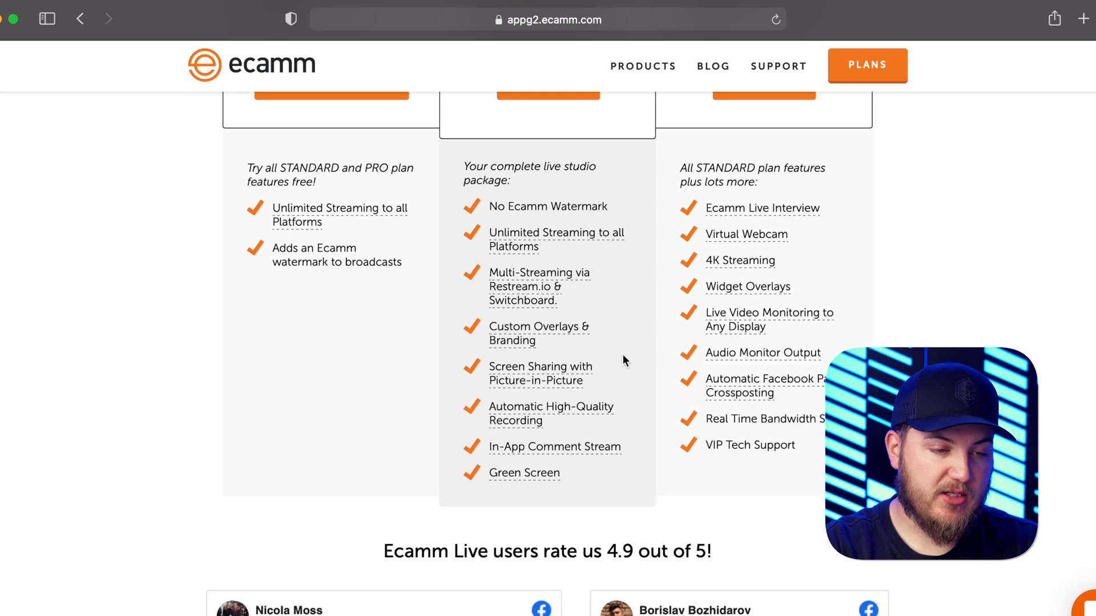
mouse_move(637, 403)
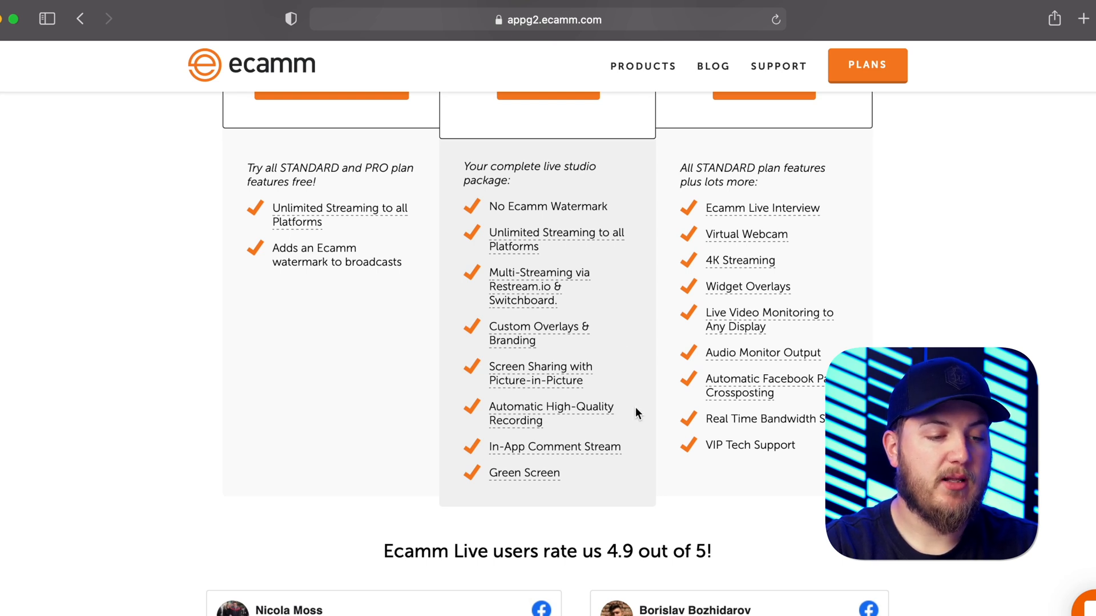
mouse_move(619, 478)
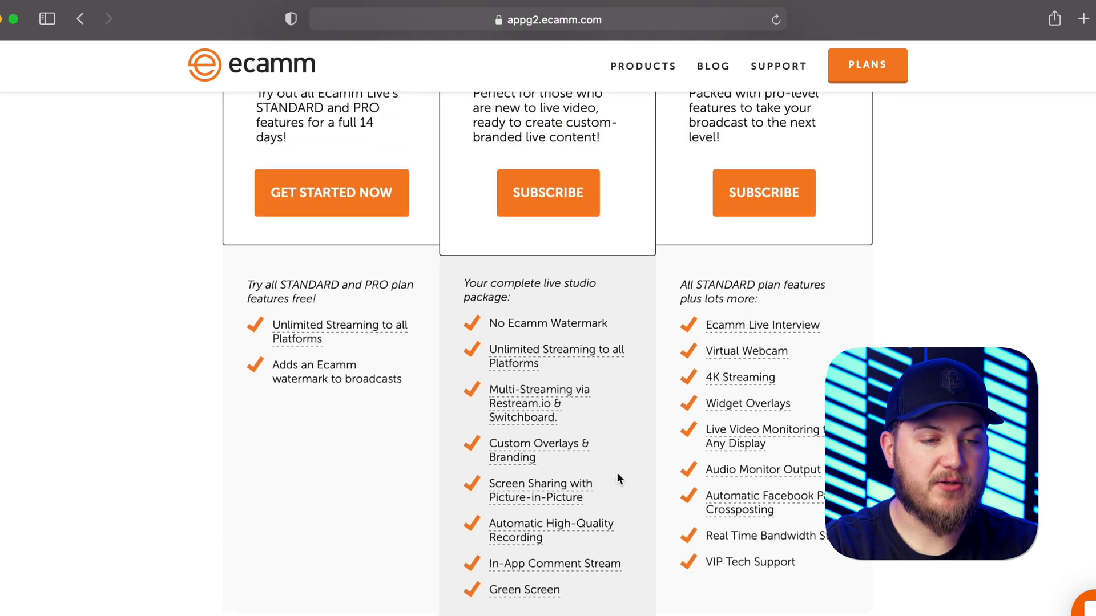
scroll("up", 3)
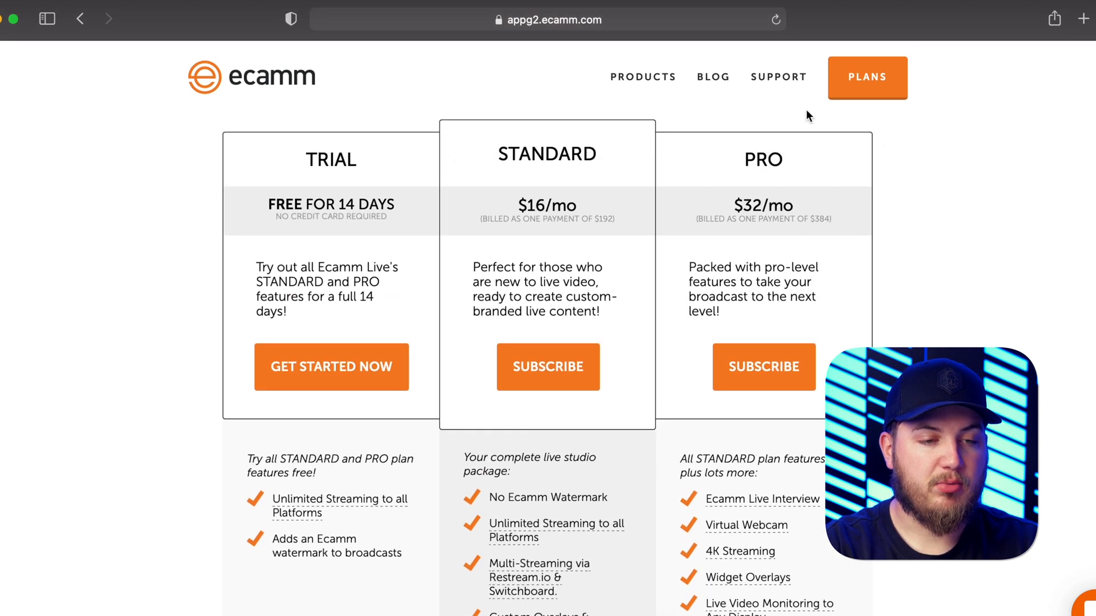
mouse_move(772, 232)
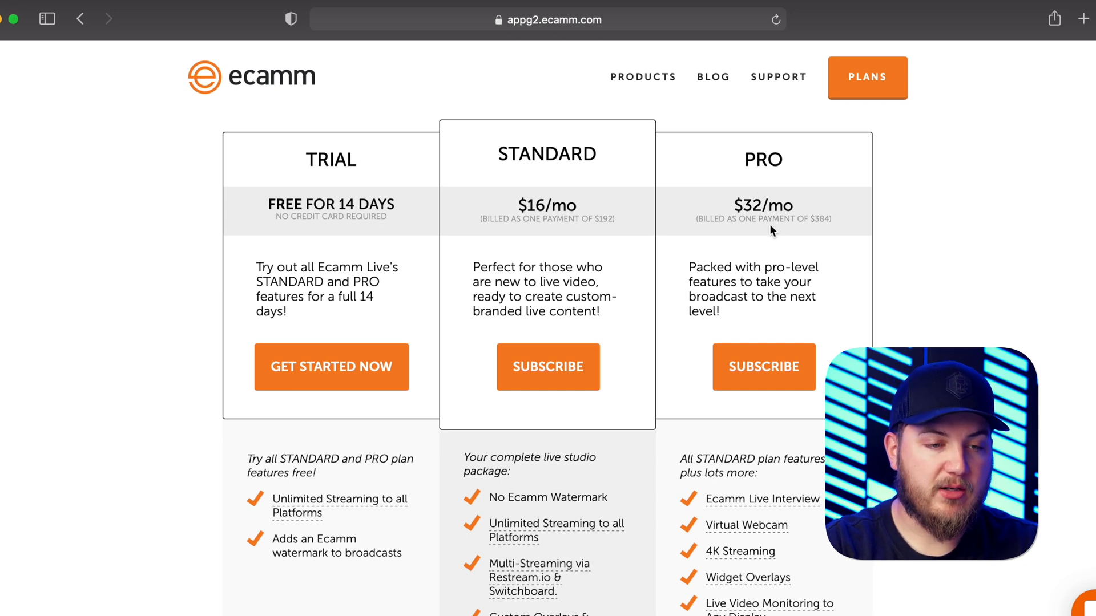
mouse_move(825, 233)
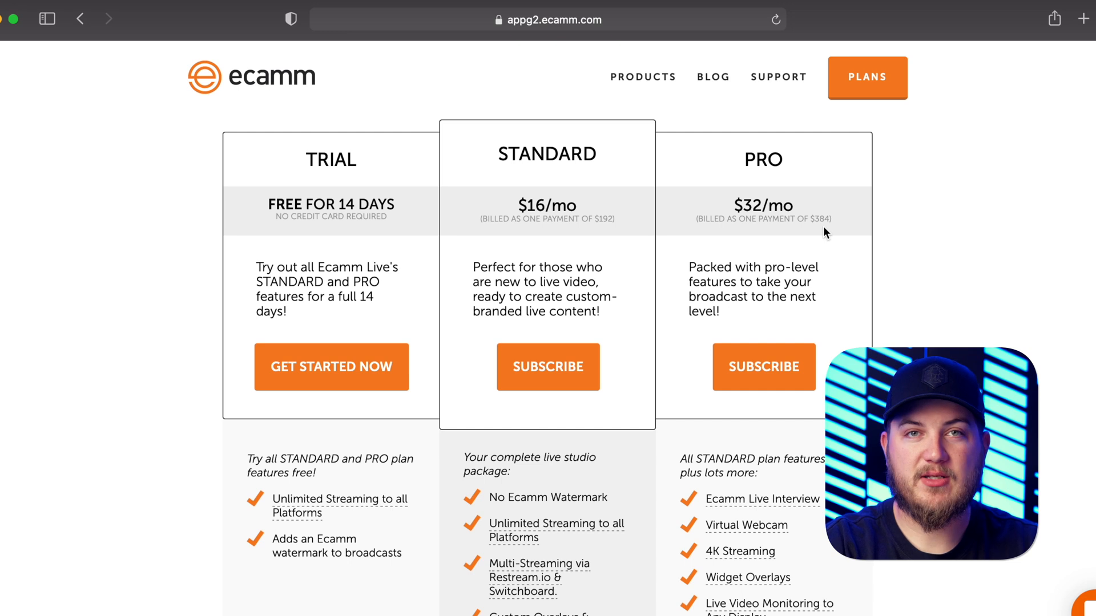
scroll("down", 3)
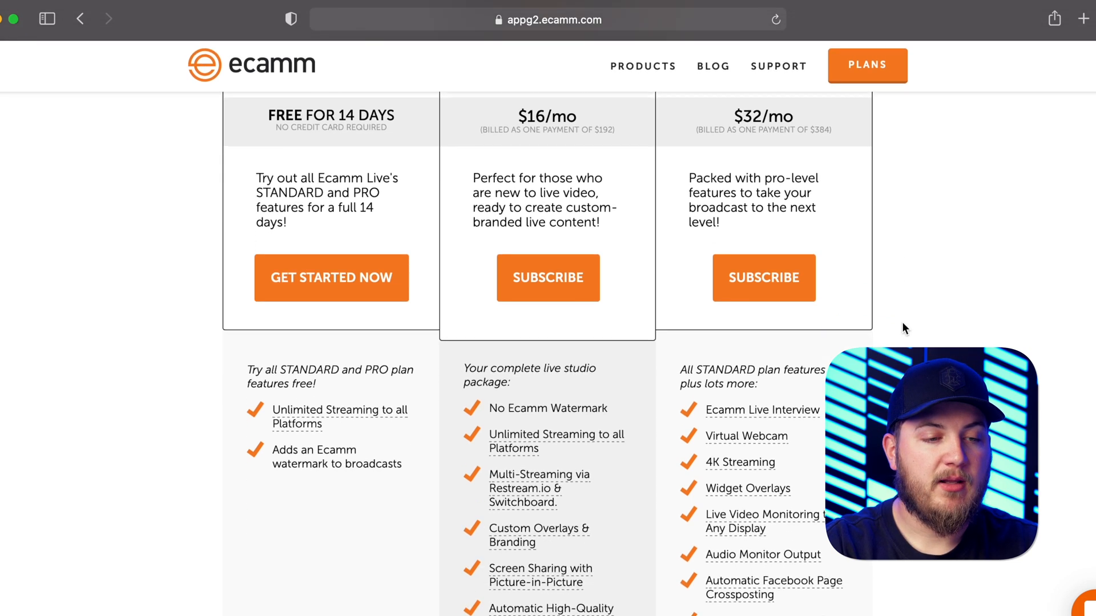
scroll("down", 3)
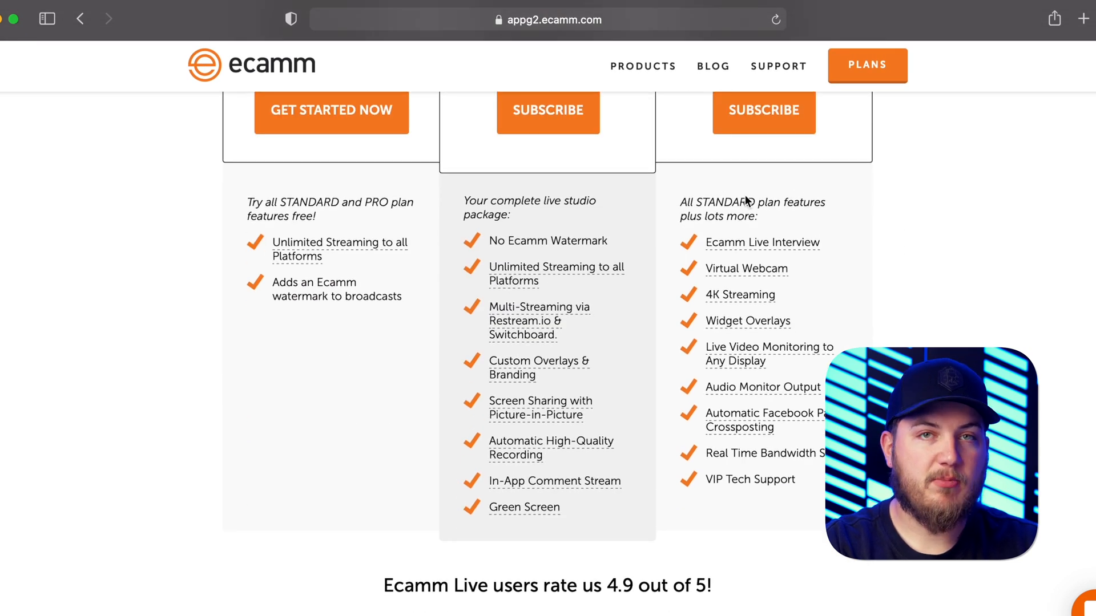
mouse_move(844, 262)
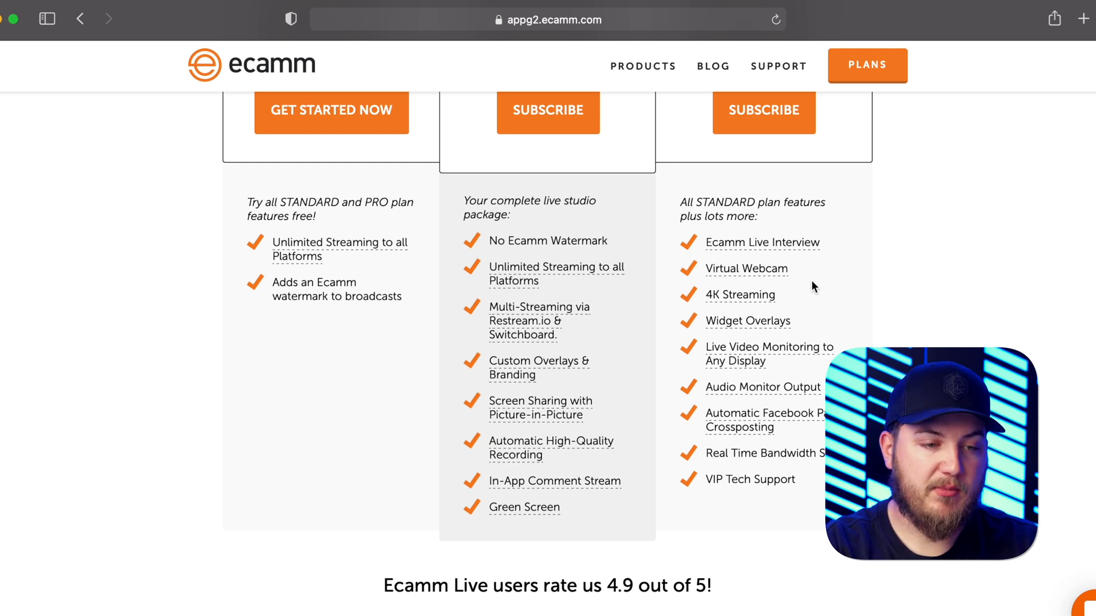
scroll("down", 3)
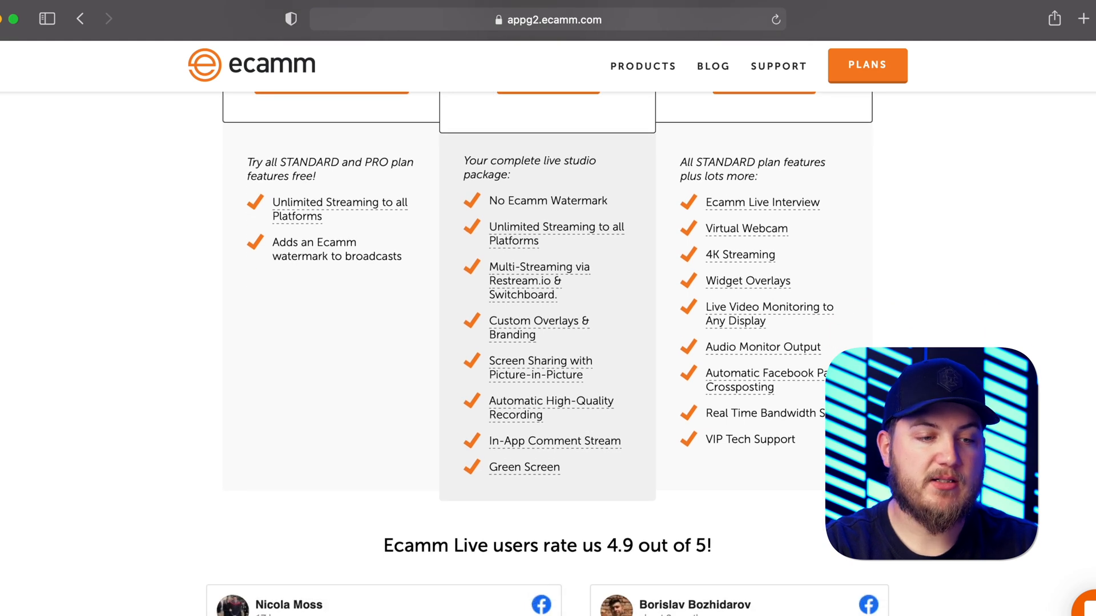
mouse_move(859, 329)
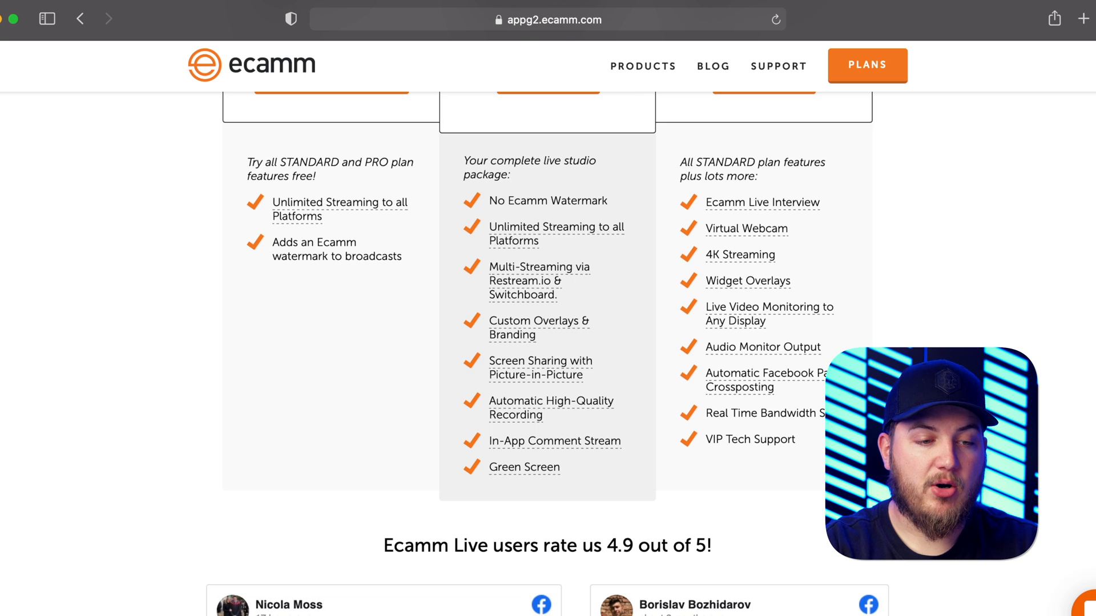
scroll("down", 3)
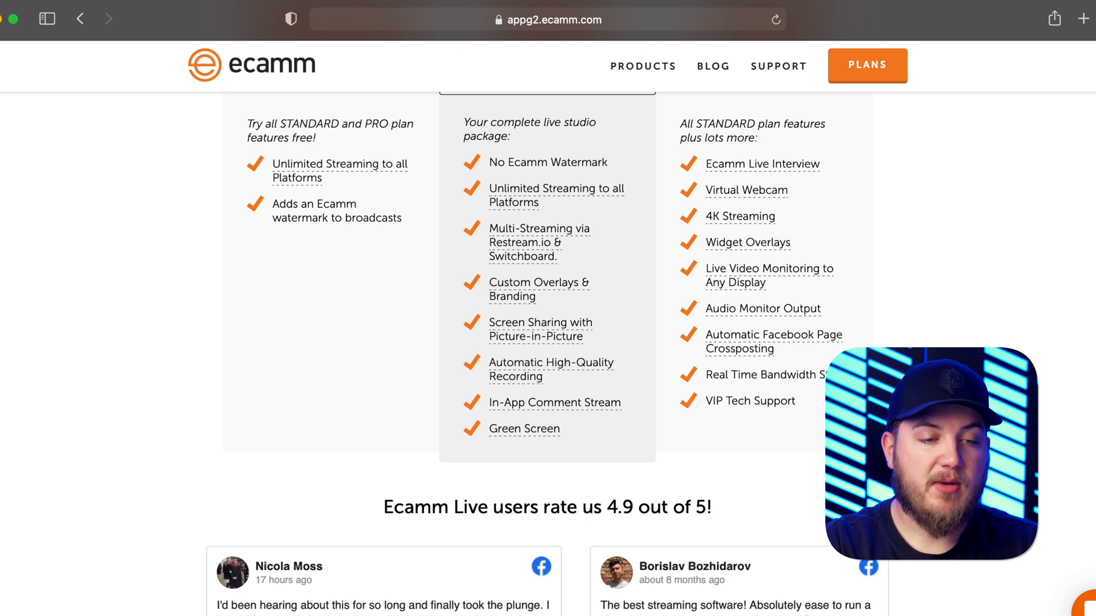
scroll("down", 3)
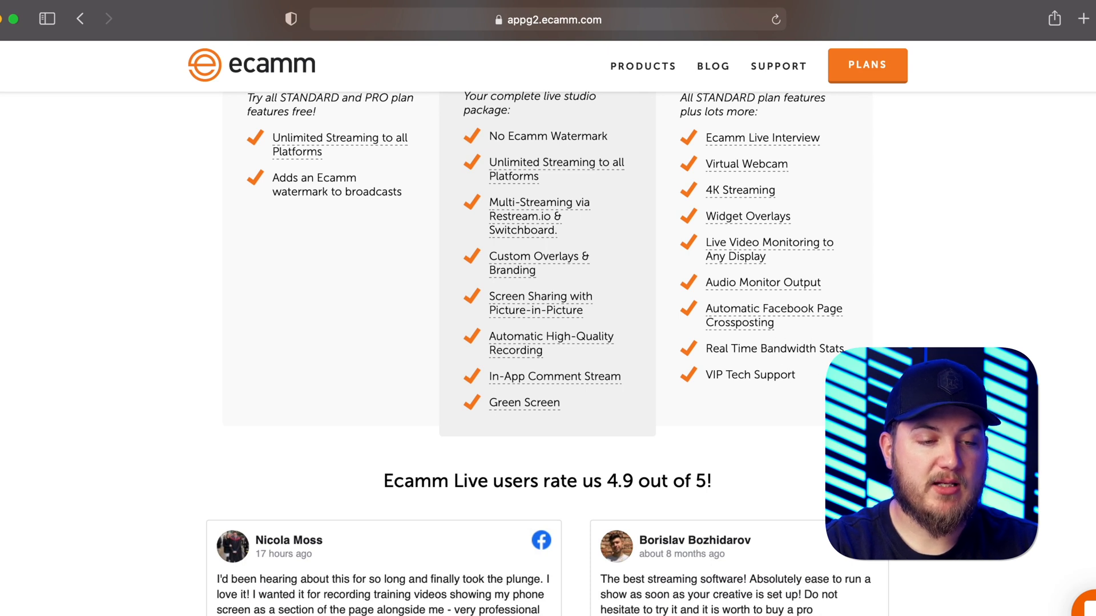
mouse_move(809, 399)
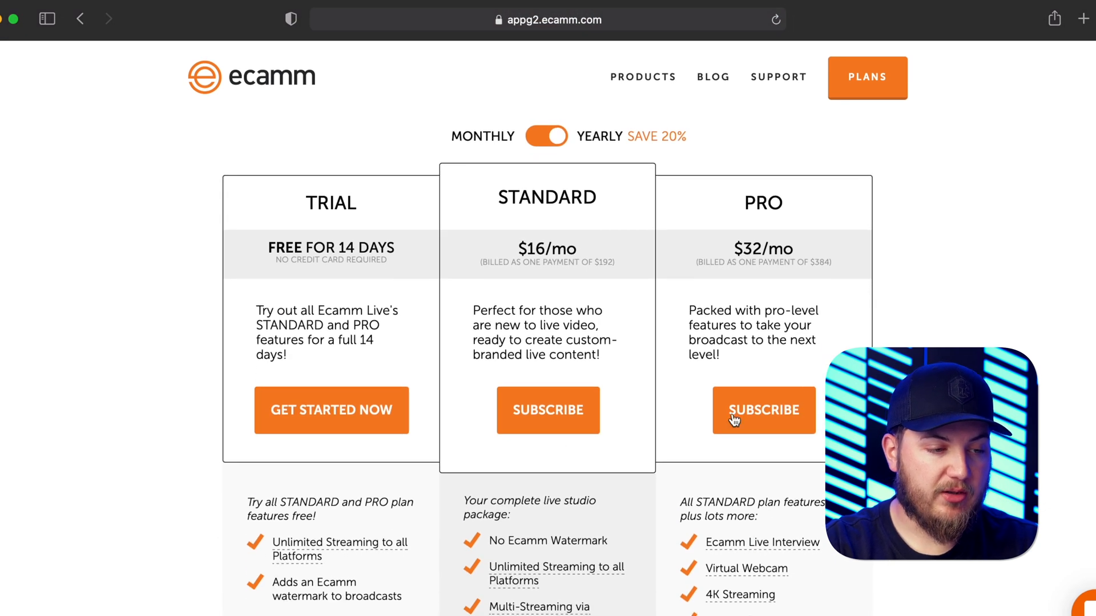
mouse_move(325, 424)
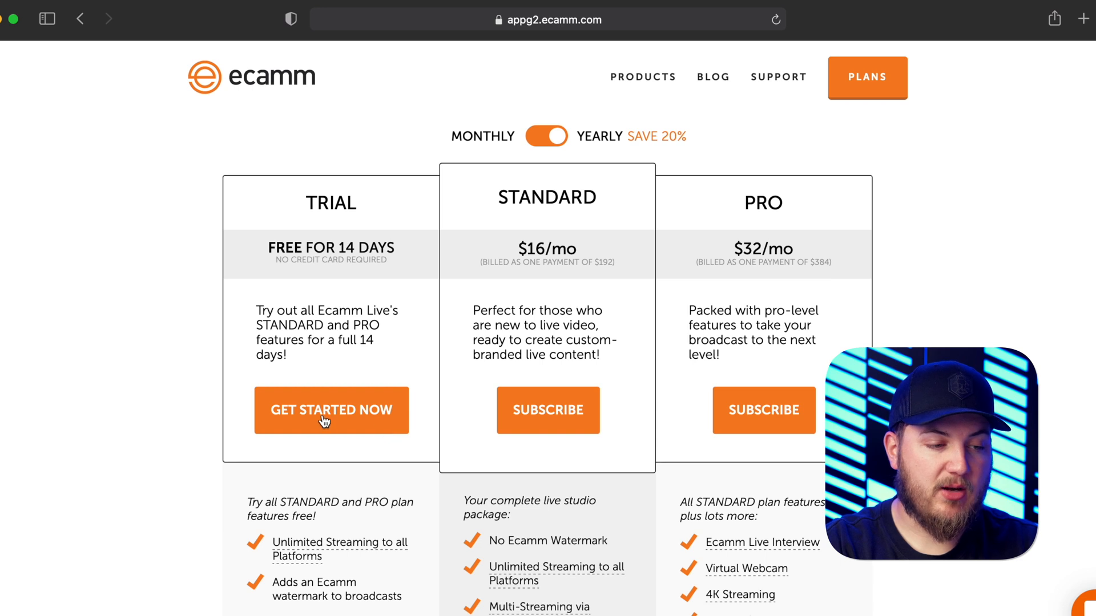
mouse_move(553, 452)
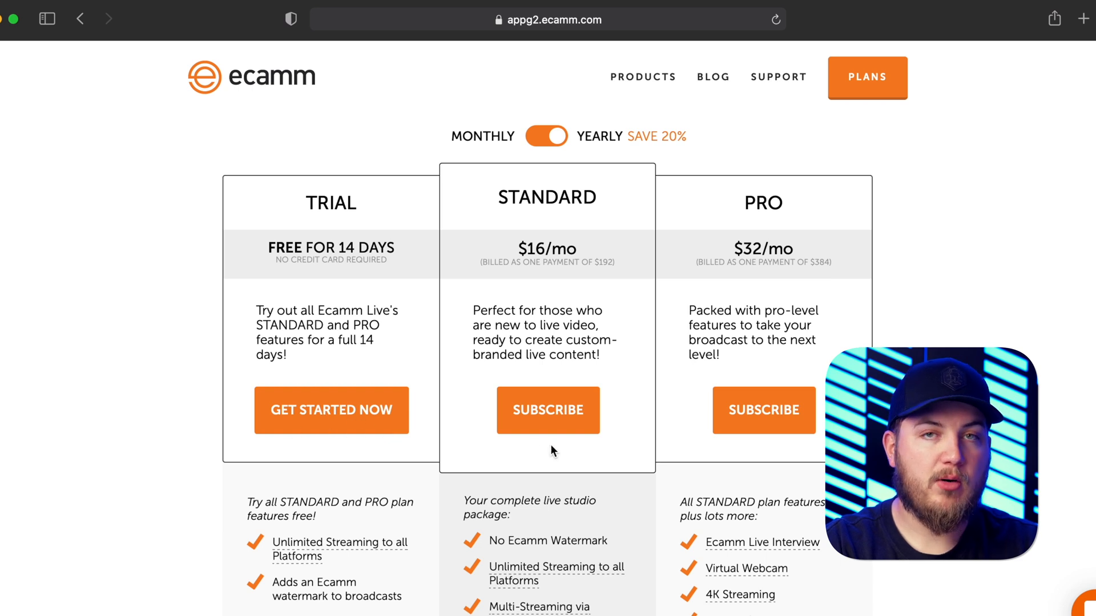
mouse_move(729, 422)
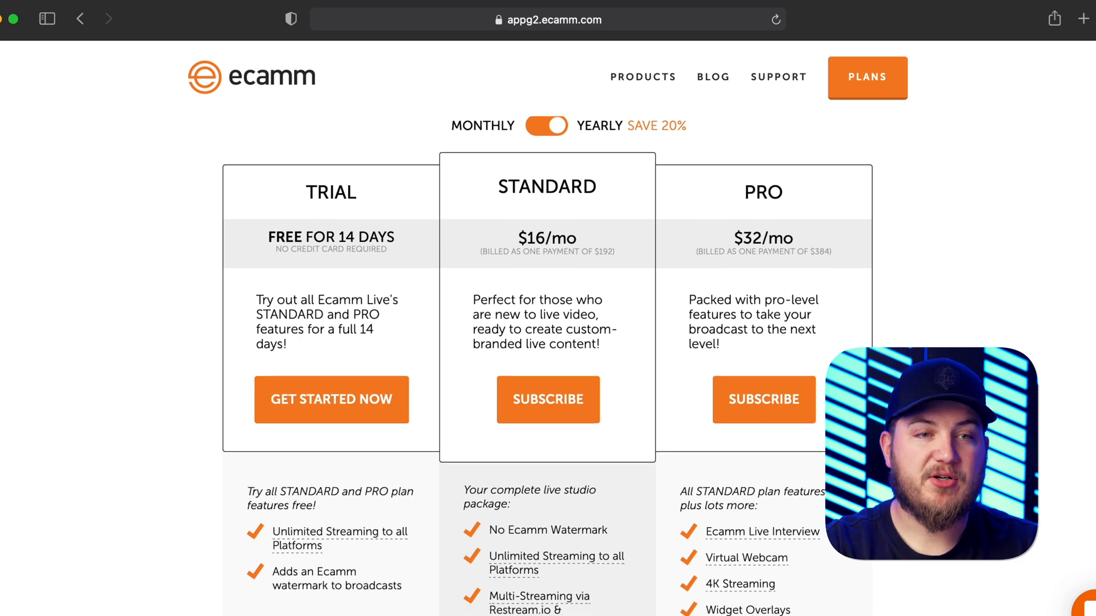
mouse_move(814, 249)
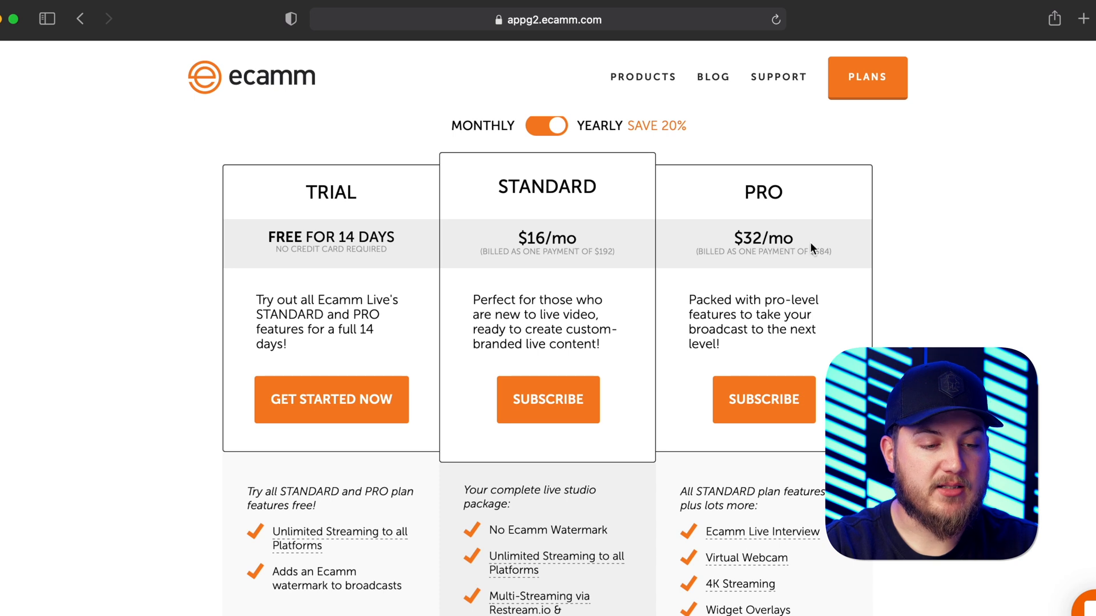
scroll("down", 3)
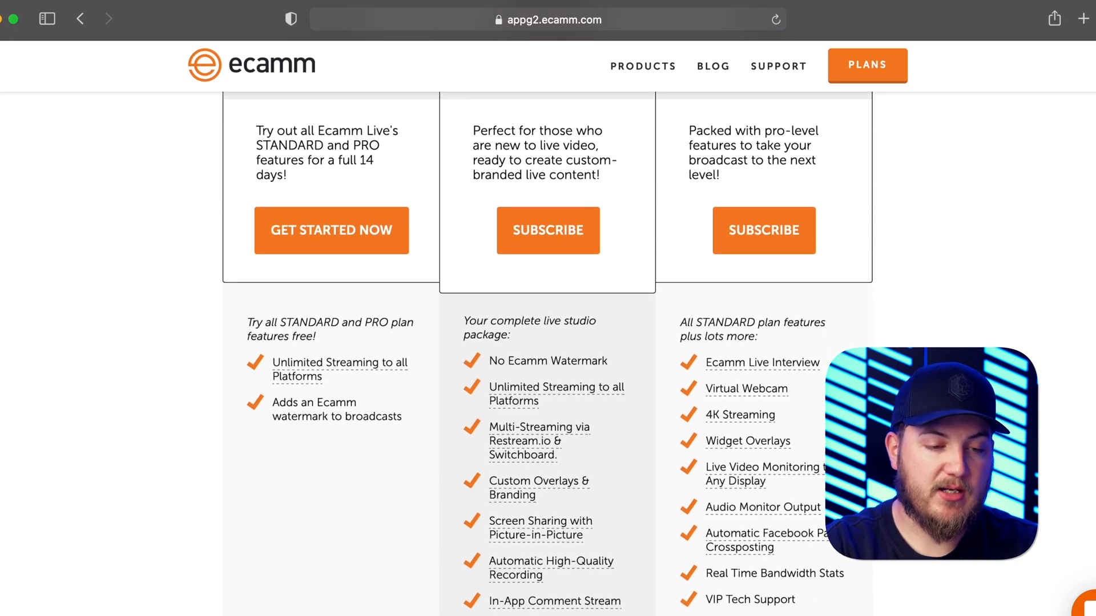
scroll("down", 3)
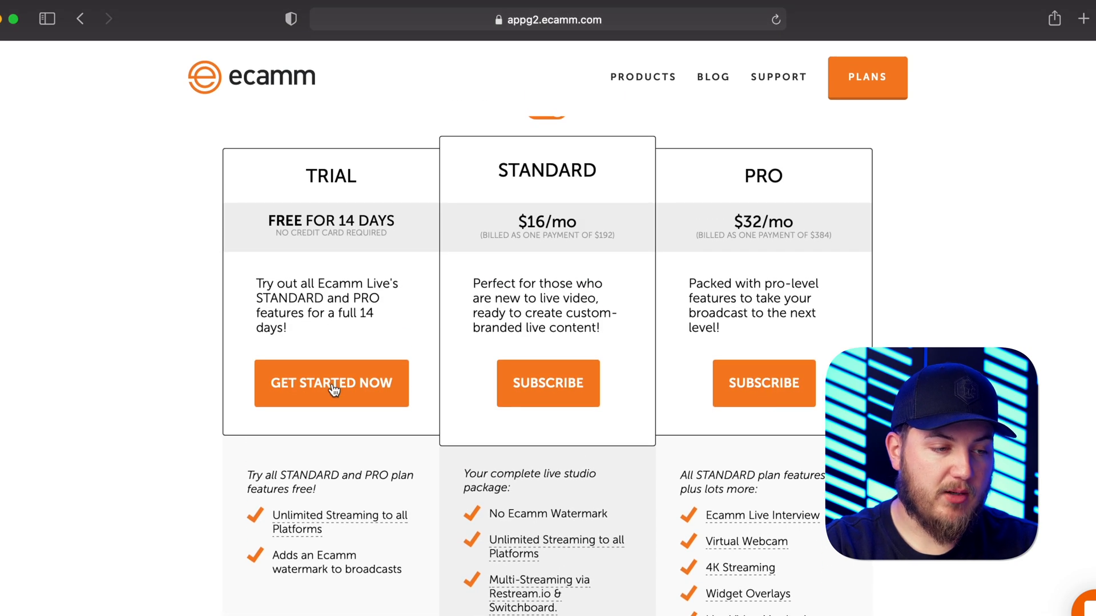
Start the free 14-day trial download and check its progress in Safari.
left_click(331, 384)
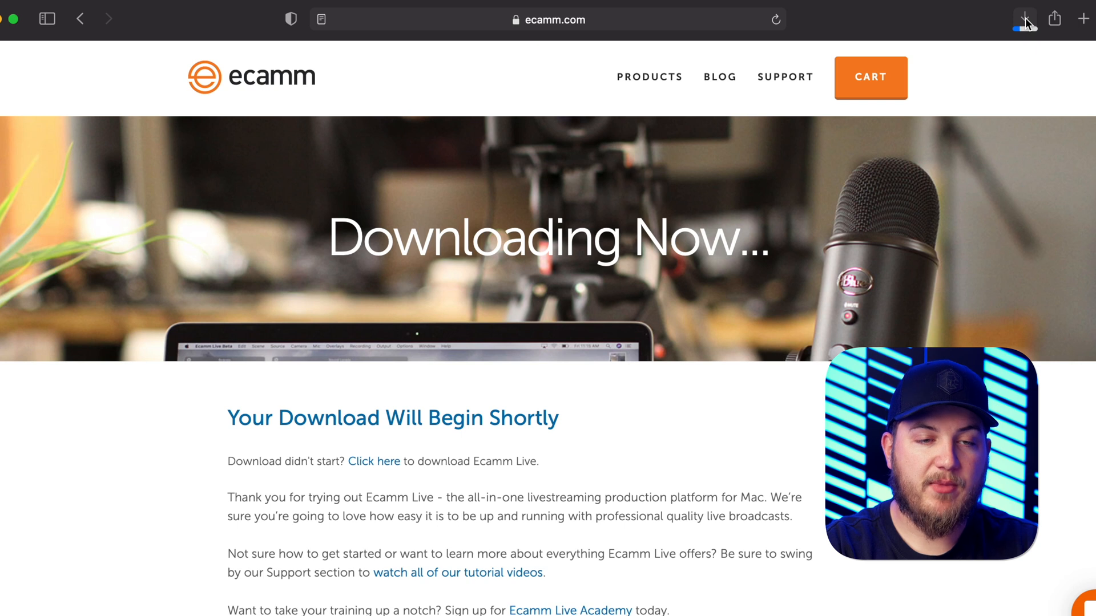
left_click(1023, 18)
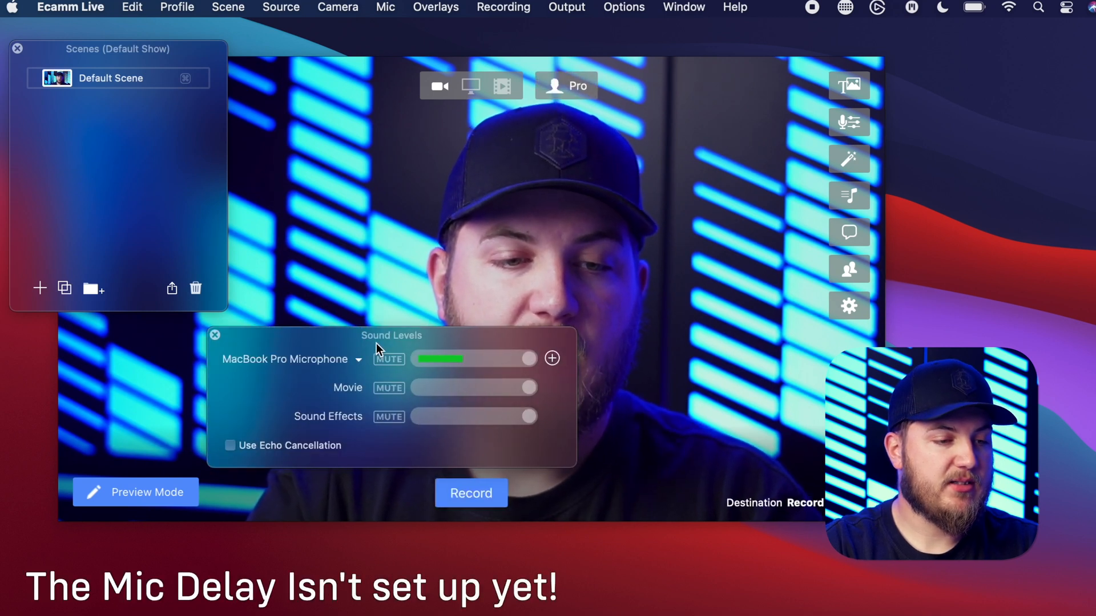
Reposition the Sound Levels window, then bring up the Ecamm Live application menu.
left_click(214, 335)
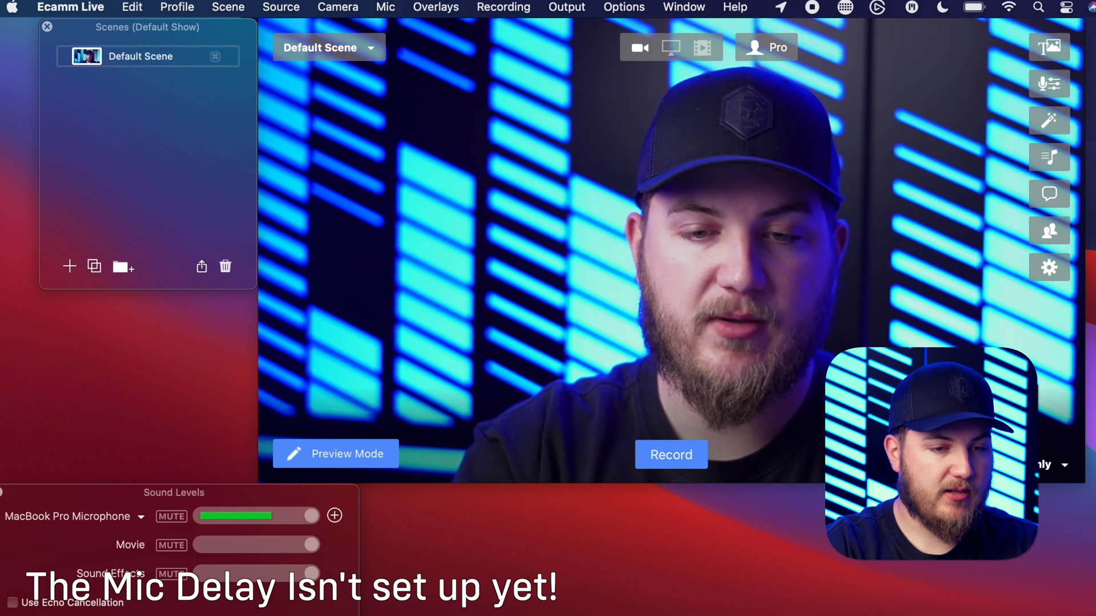
mouse_move(464, 255)
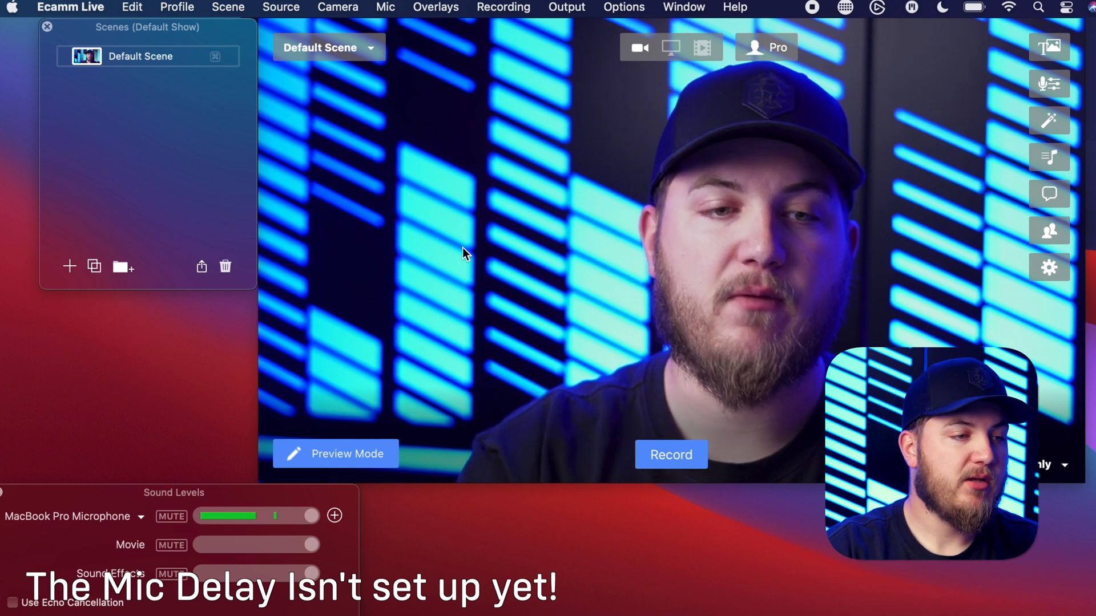
left_click(63, 7)
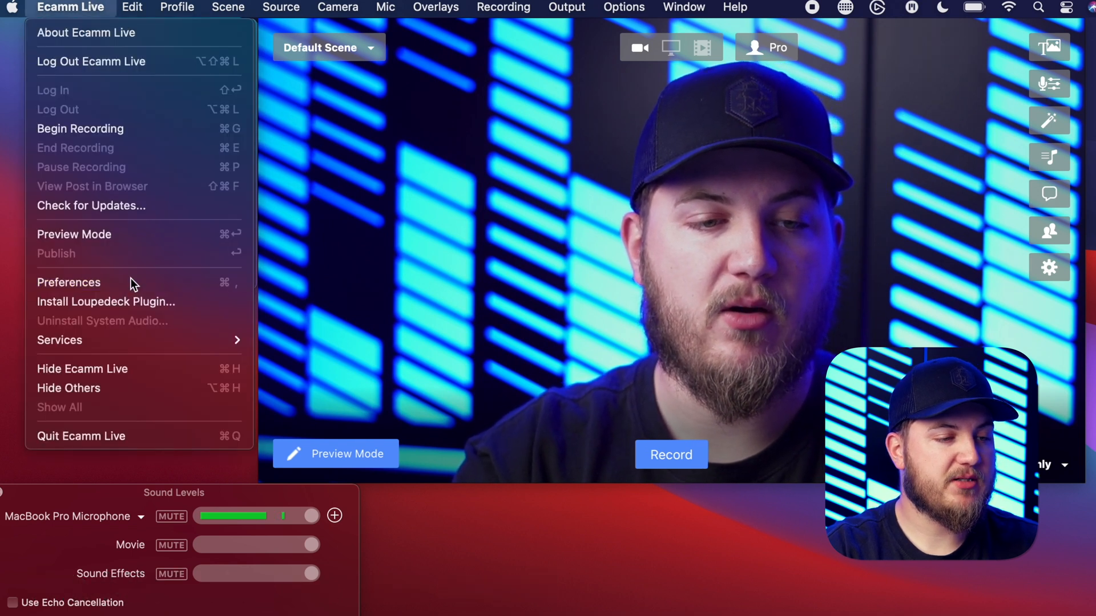
Bring up Preferences showing the Stream settings (4K, 16:9, 30 FPS).
left_click(68, 283)
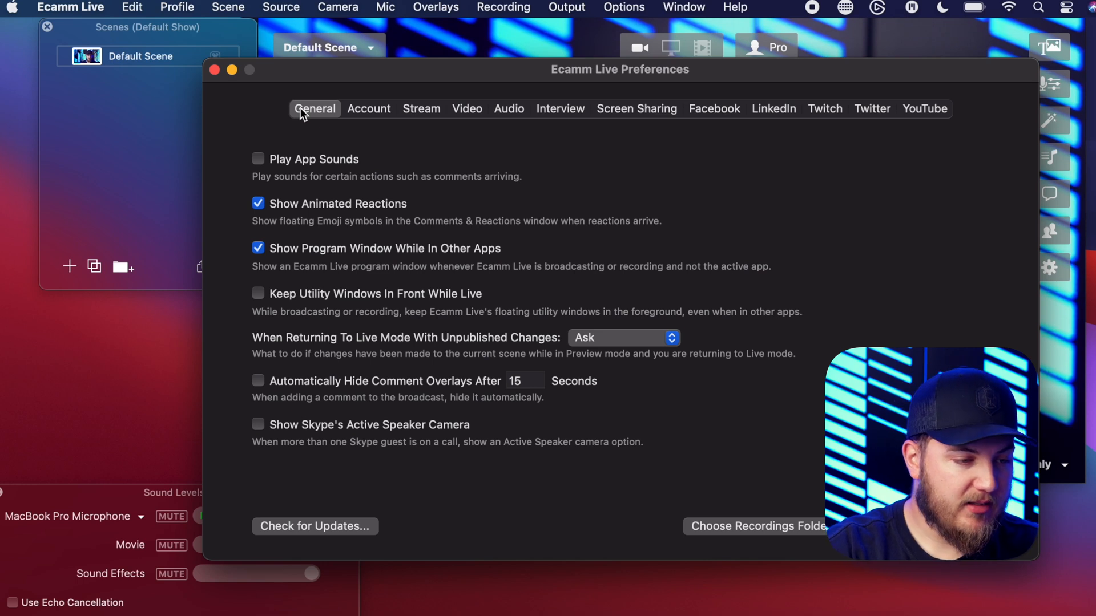
mouse_move(317, 354)
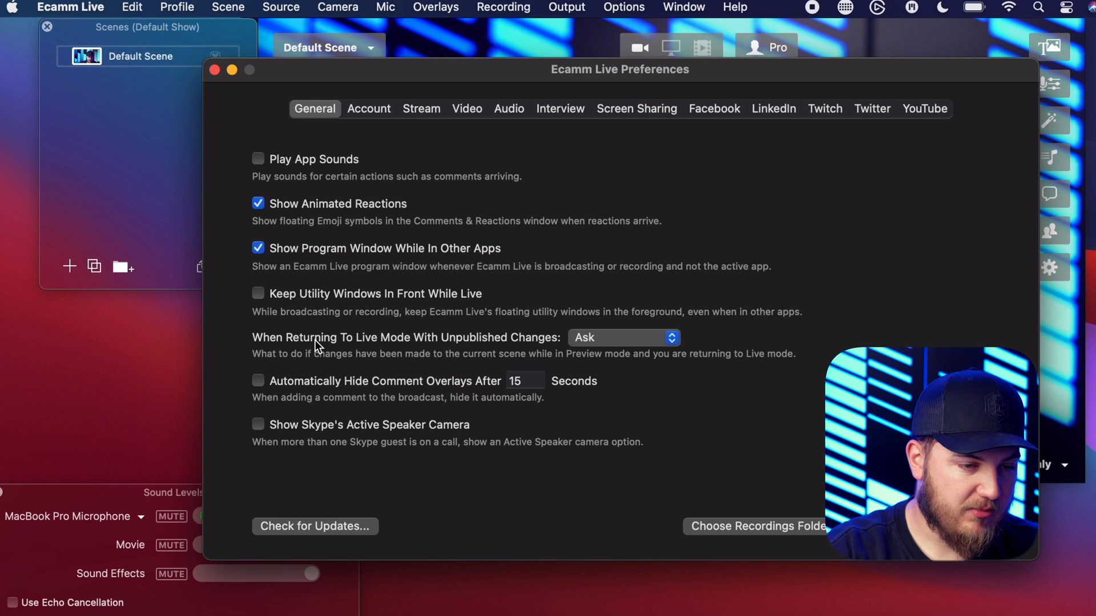
mouse_move(362, 155)
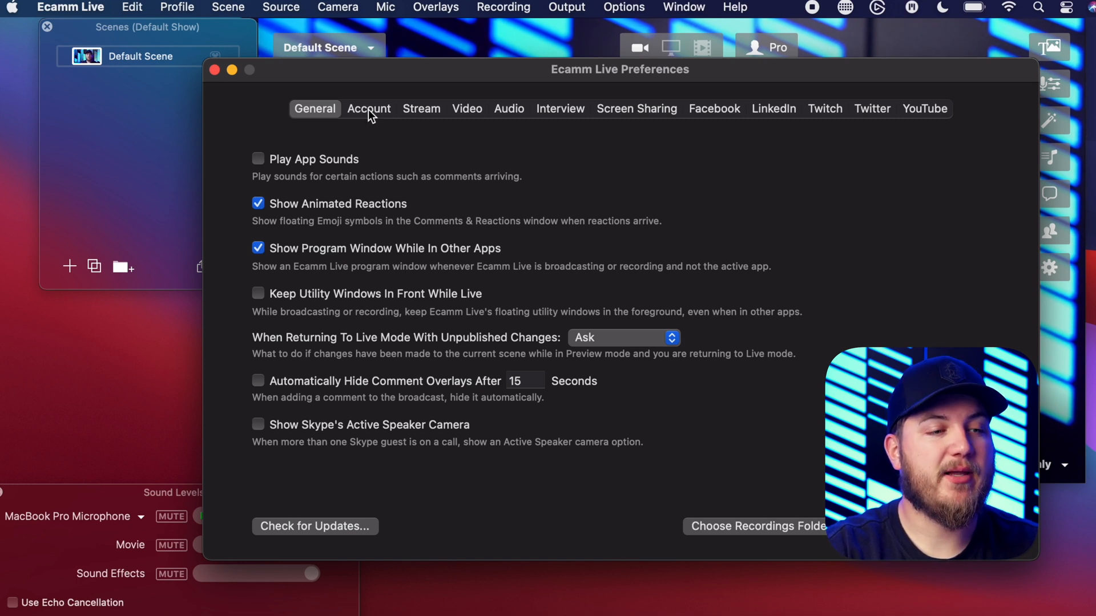
mouse_move(429, 118)
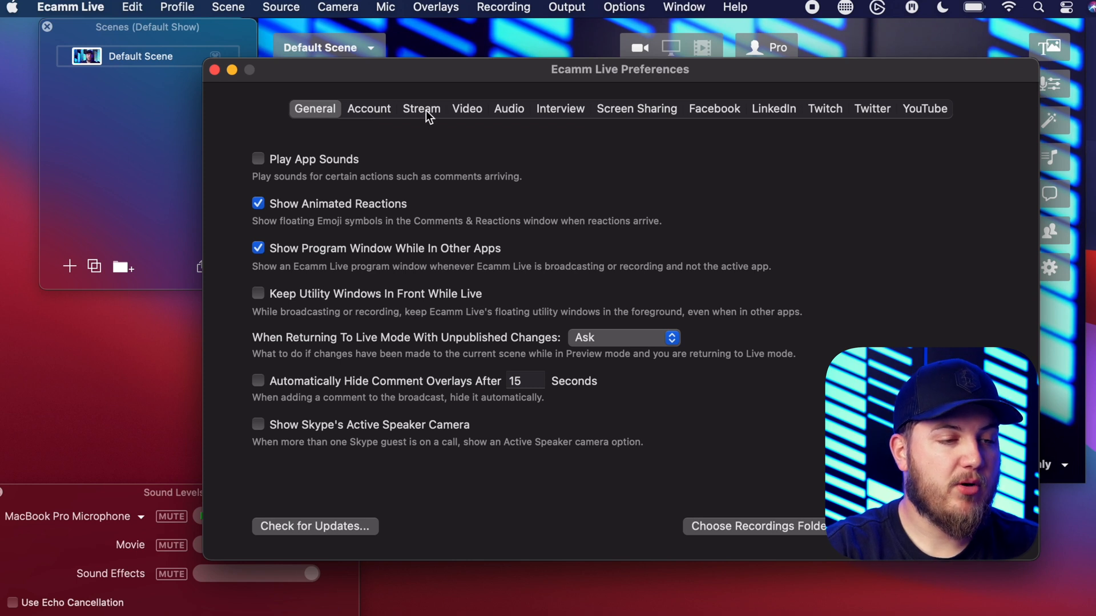
left_click(421, 108)
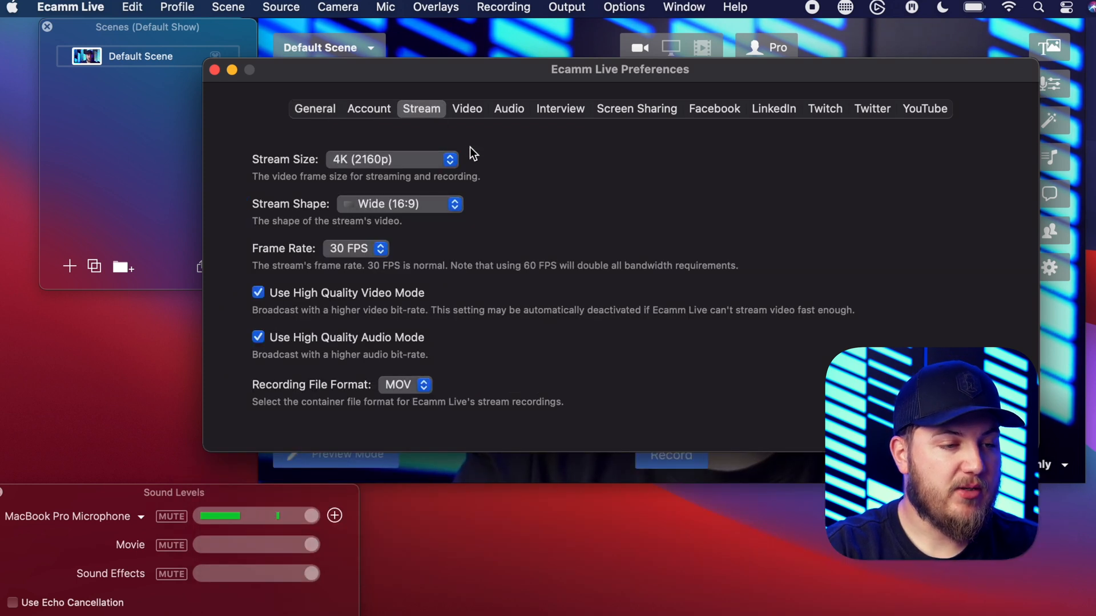
Choose High (1080p) stream size, keeping Wide (16:9) shape and 30 FPS frame rate.
left_click(391, 158)
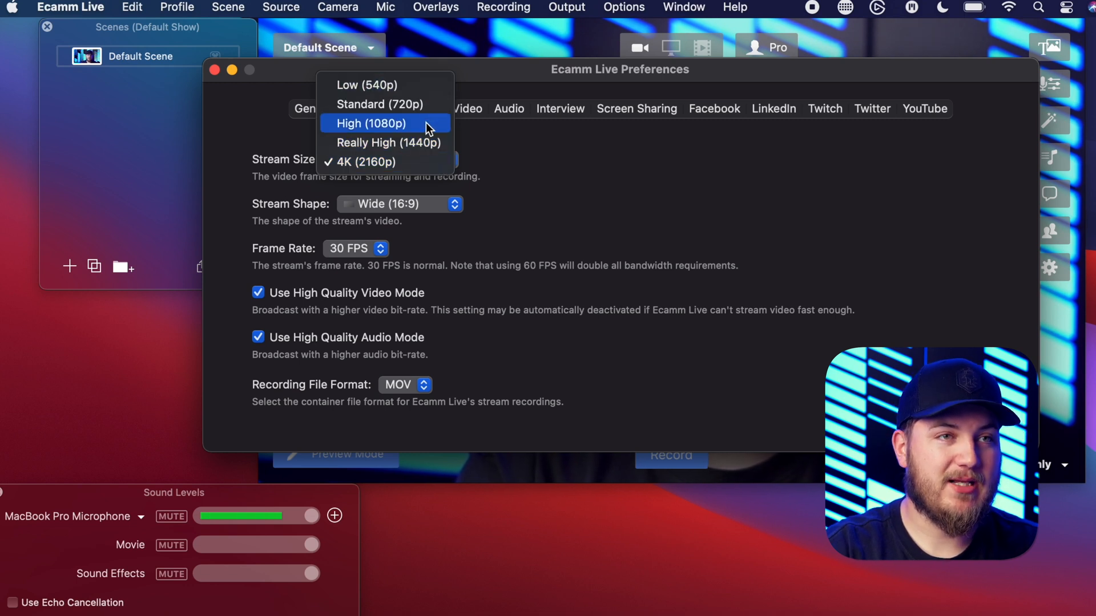
left_click(376, 123)
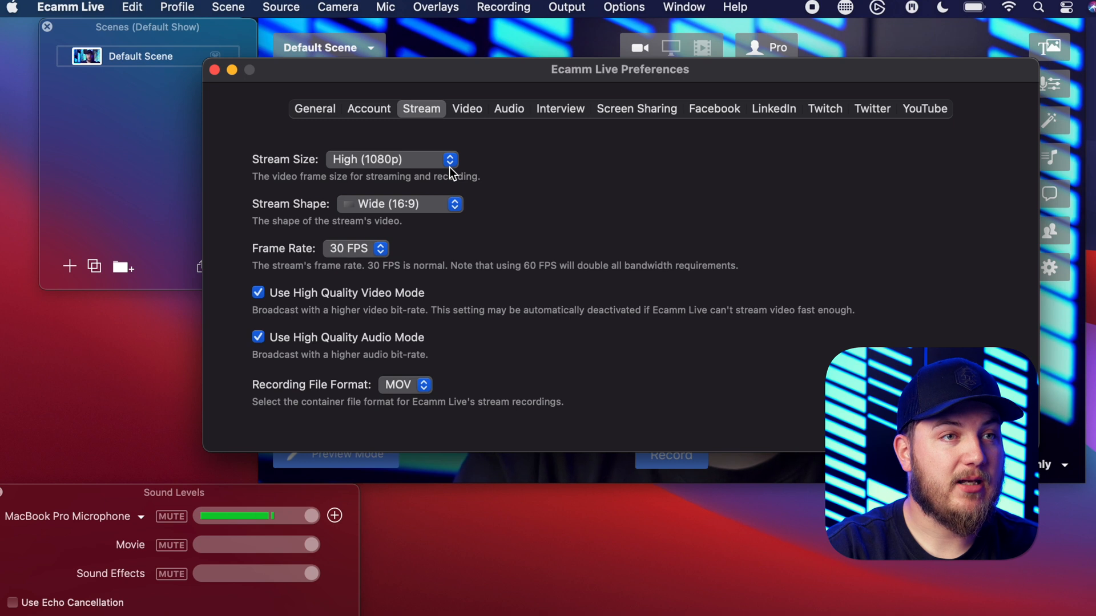
mouse_move(450, 185)
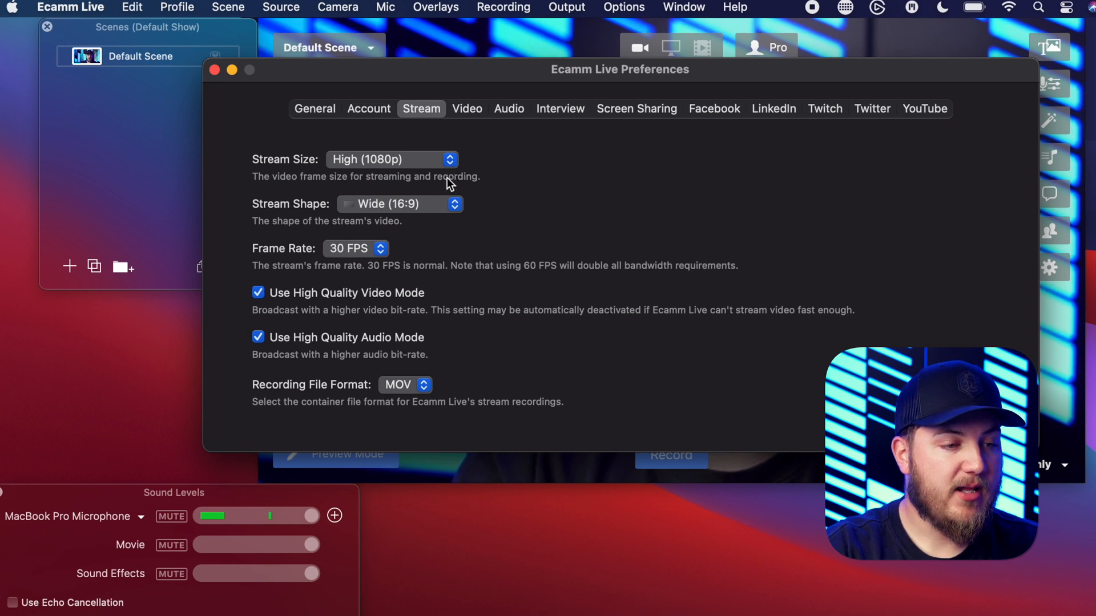
left_click(399, 203)
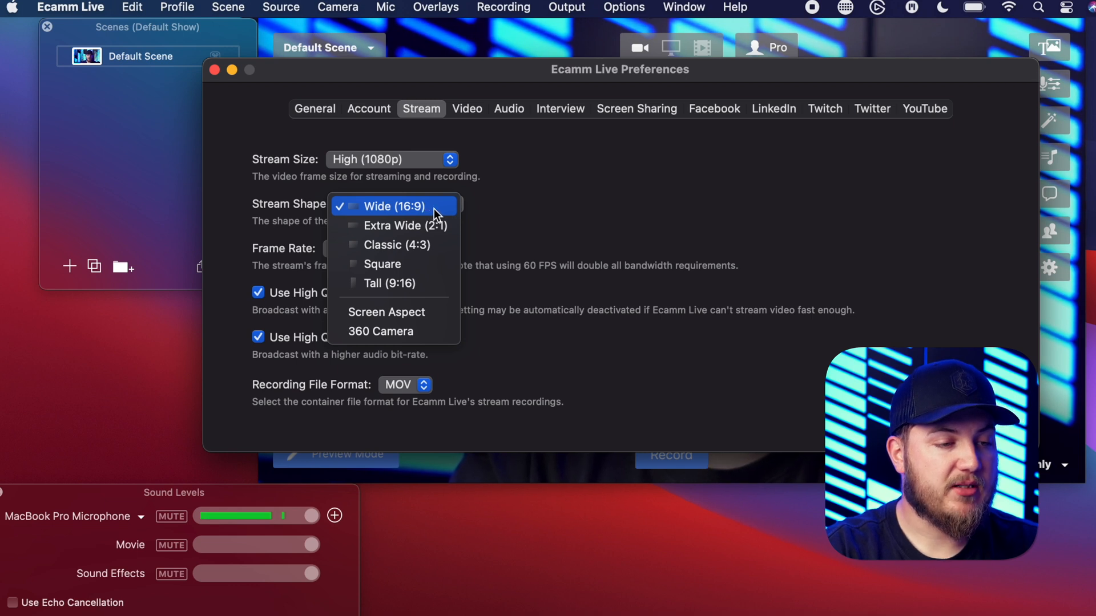
left_click(392, 205)
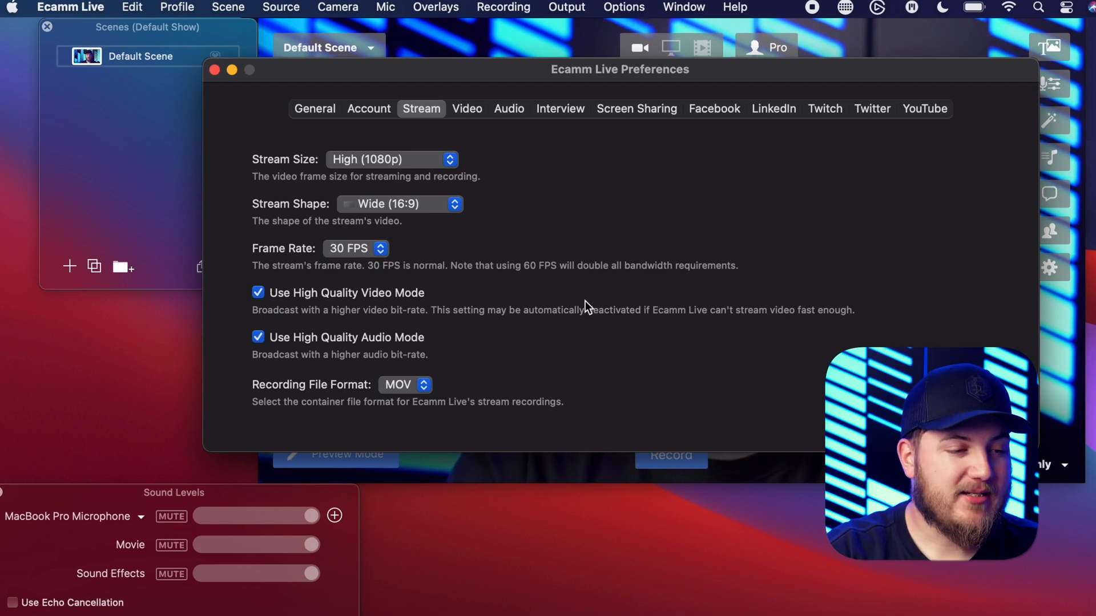
left_click(354, 249)
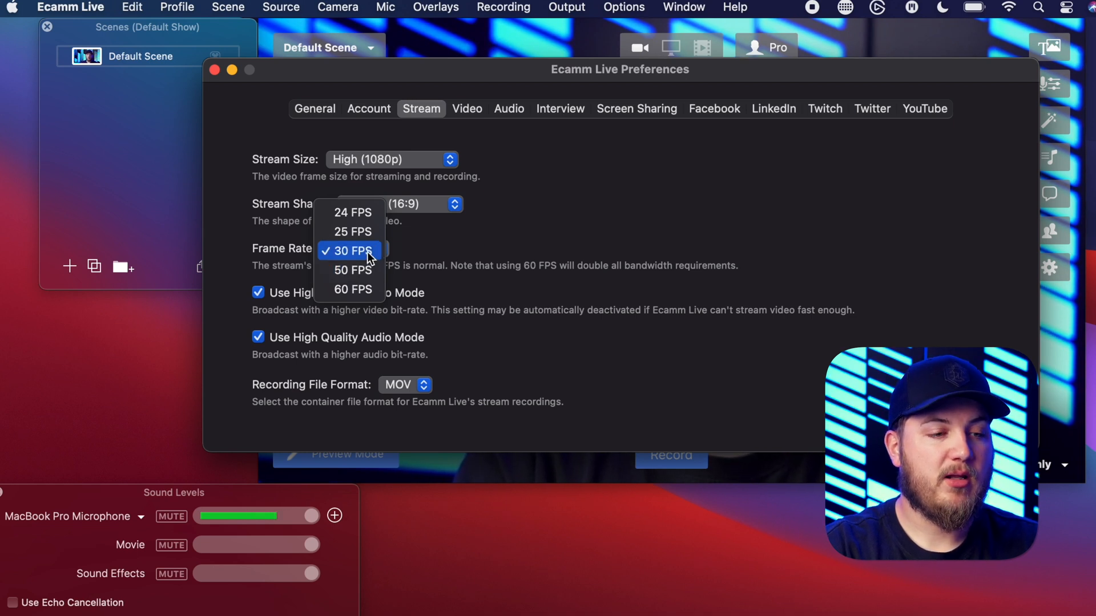
left_click(353, 250)
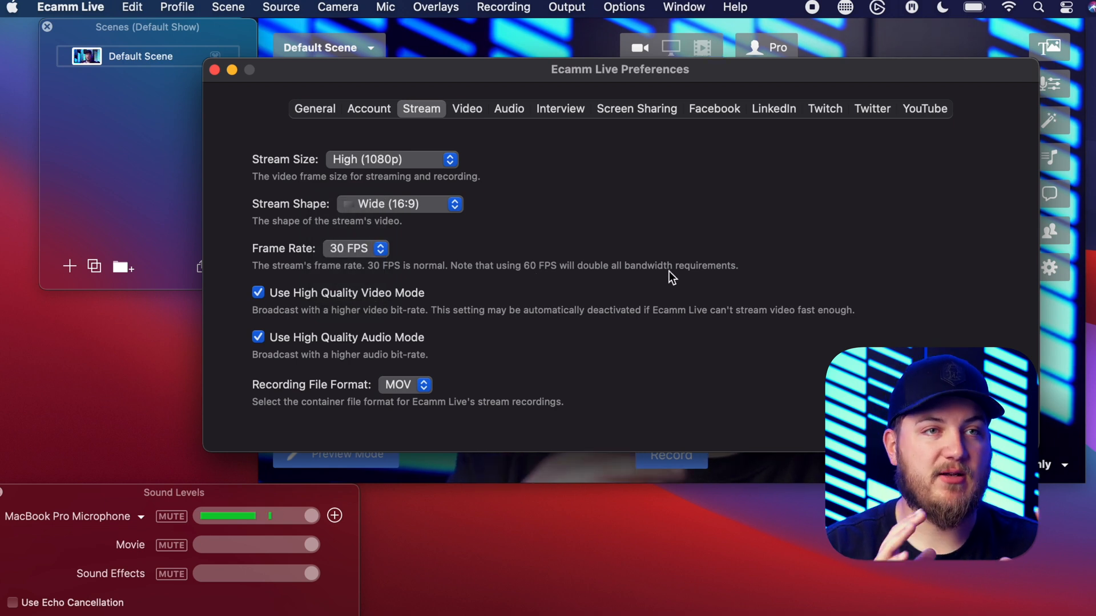
mouse_move(555, 283)
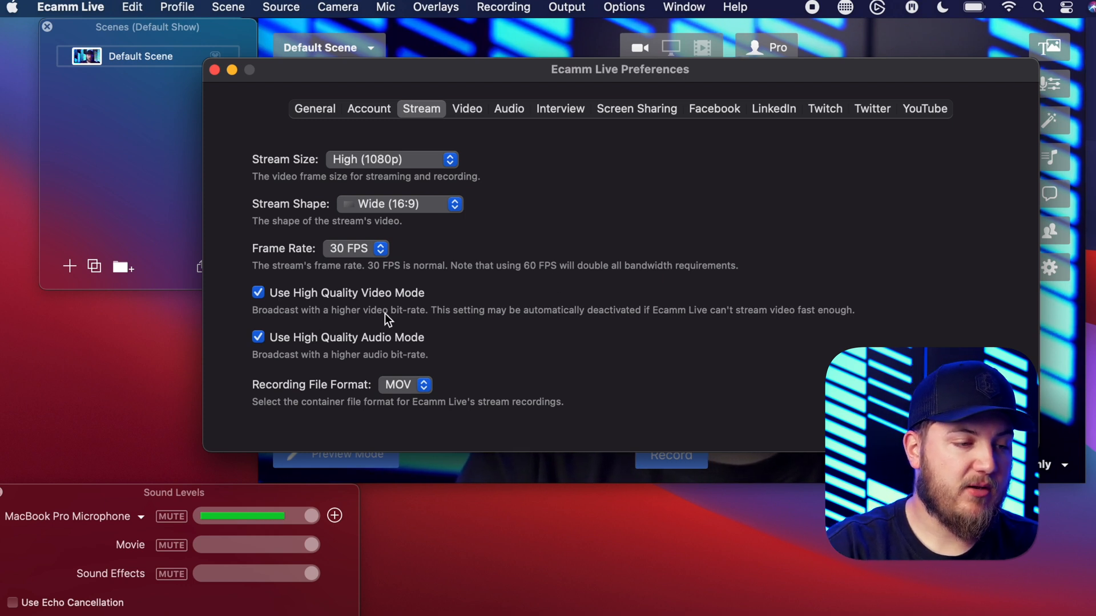
mouse_move(404, 361)
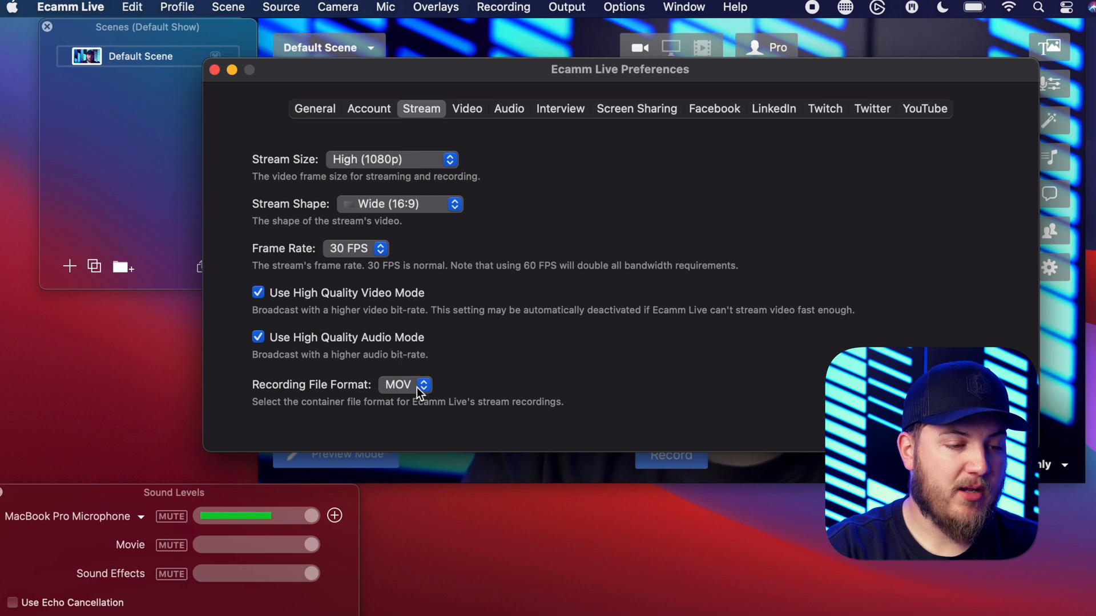
mouse_move(450, 225)
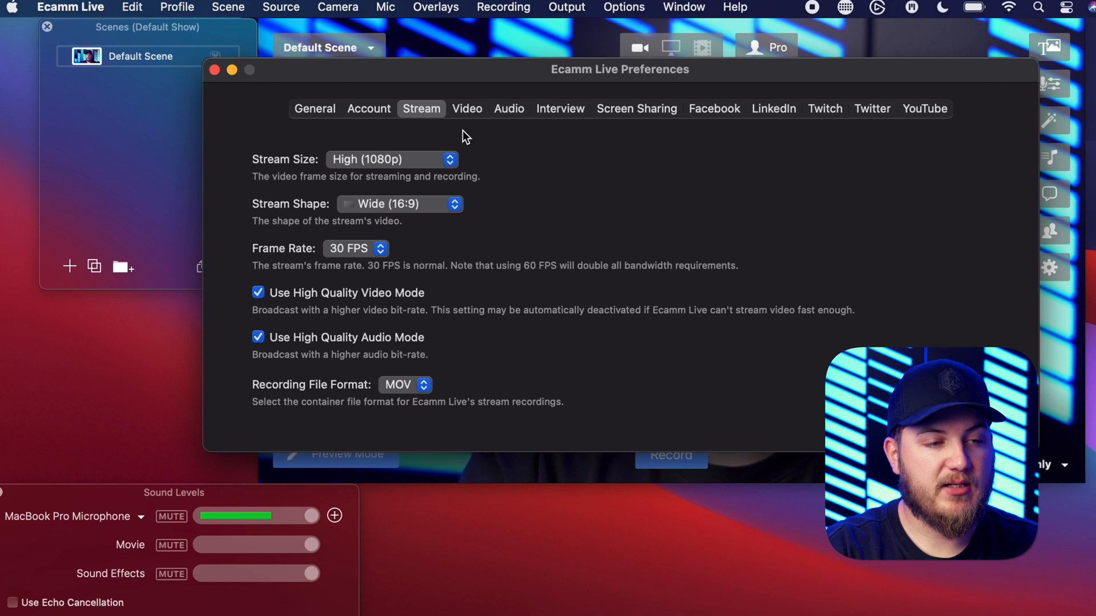
mouse_move(441, 112)
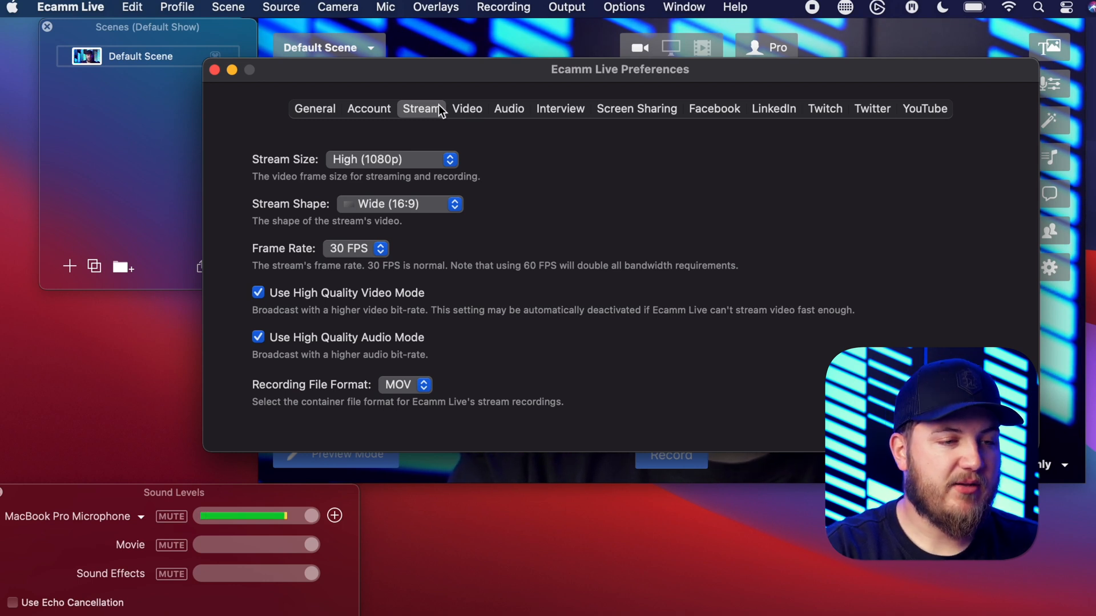
left_click(467, 109)
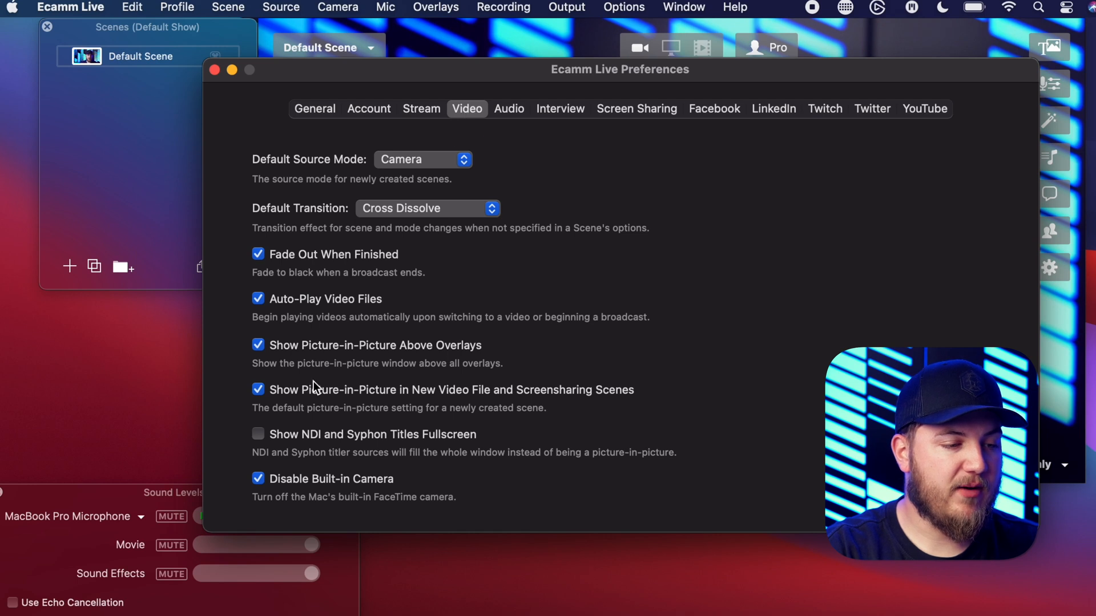
mouse_move(309, 447)
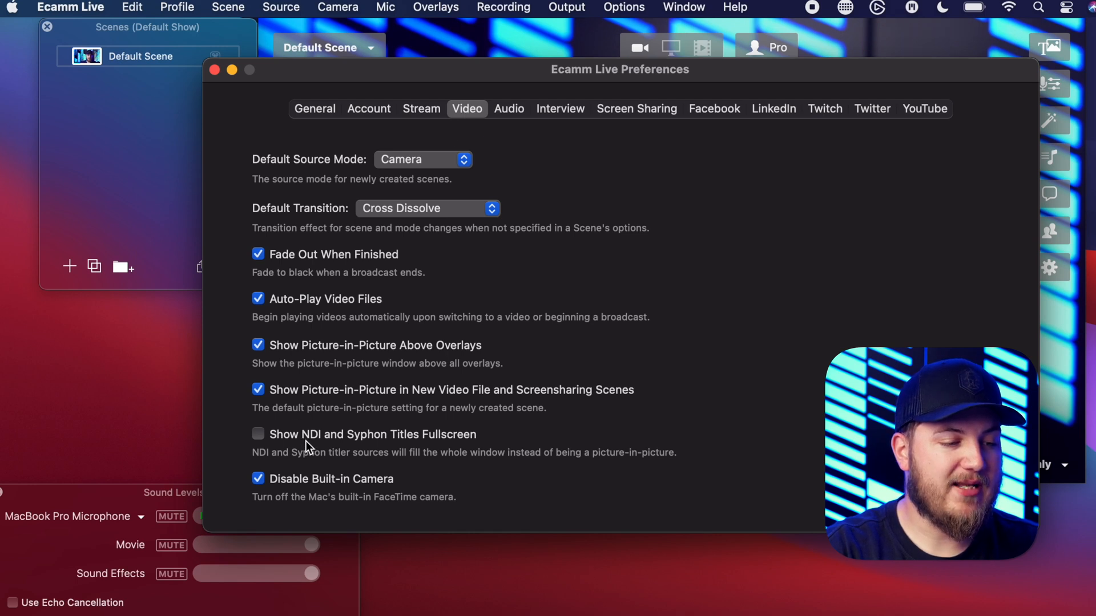
mouse_move(448, 447)
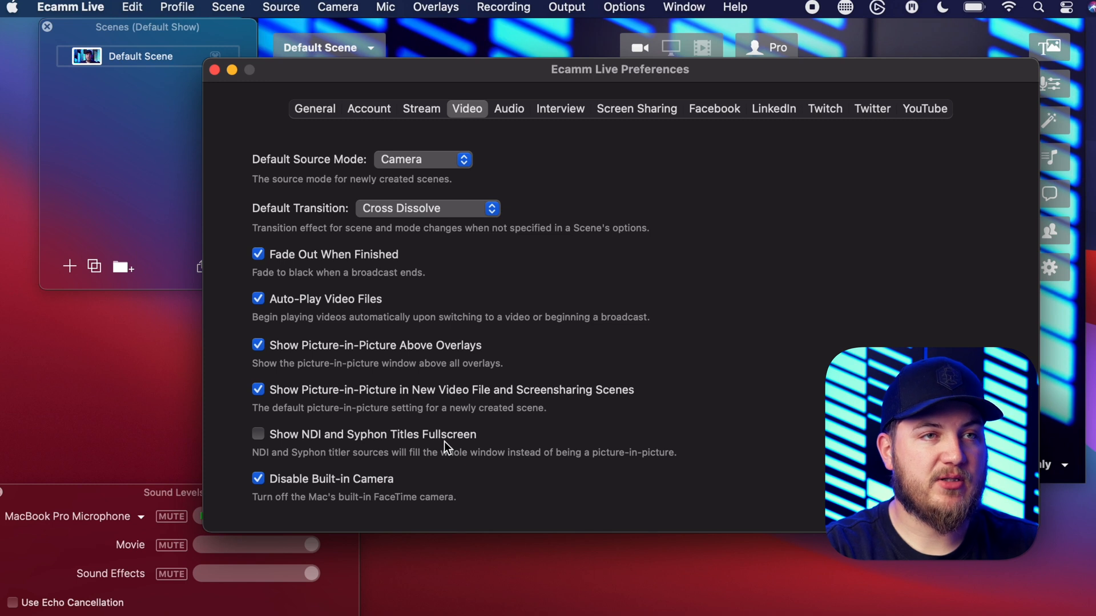
mouse_move(363, 524)
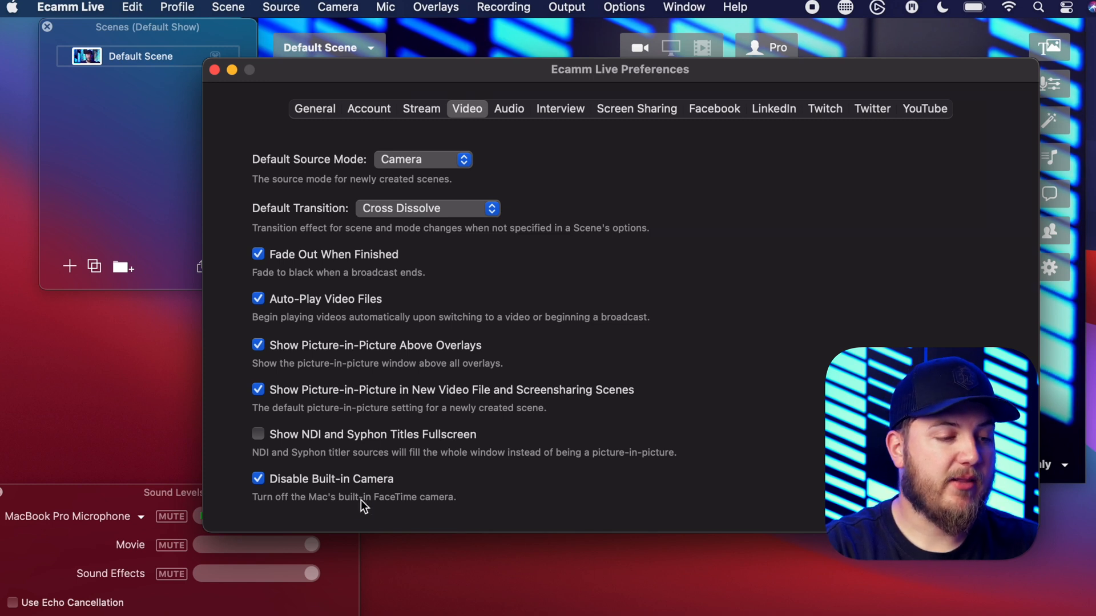
Toggle Disable Built-in Camera and leave it enabled, then move to the Audio preferences.
left_click(258, 479)
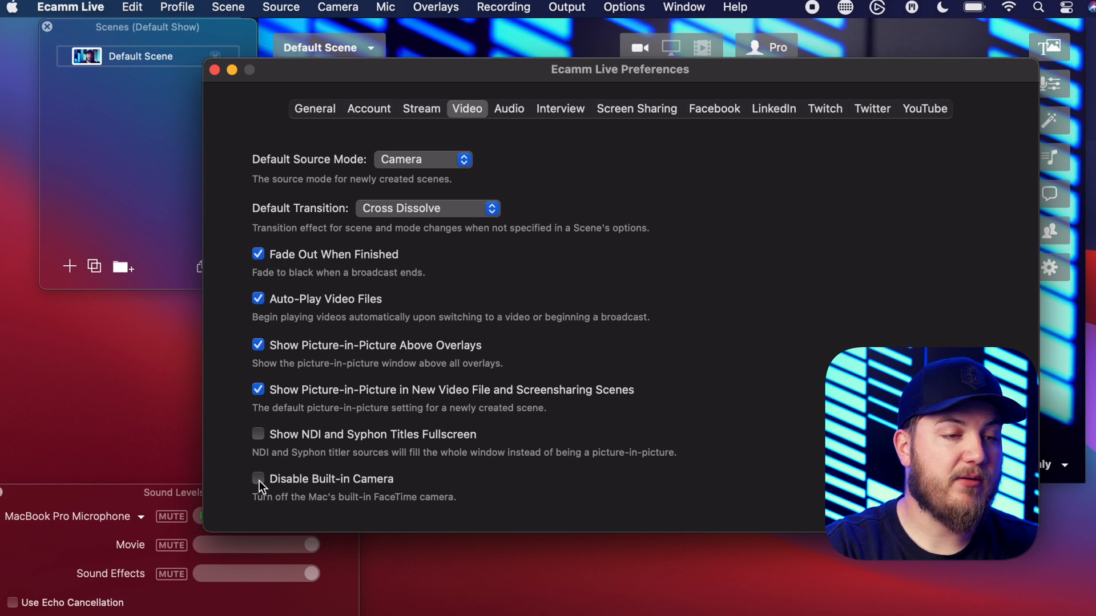
left_click(258, 478)
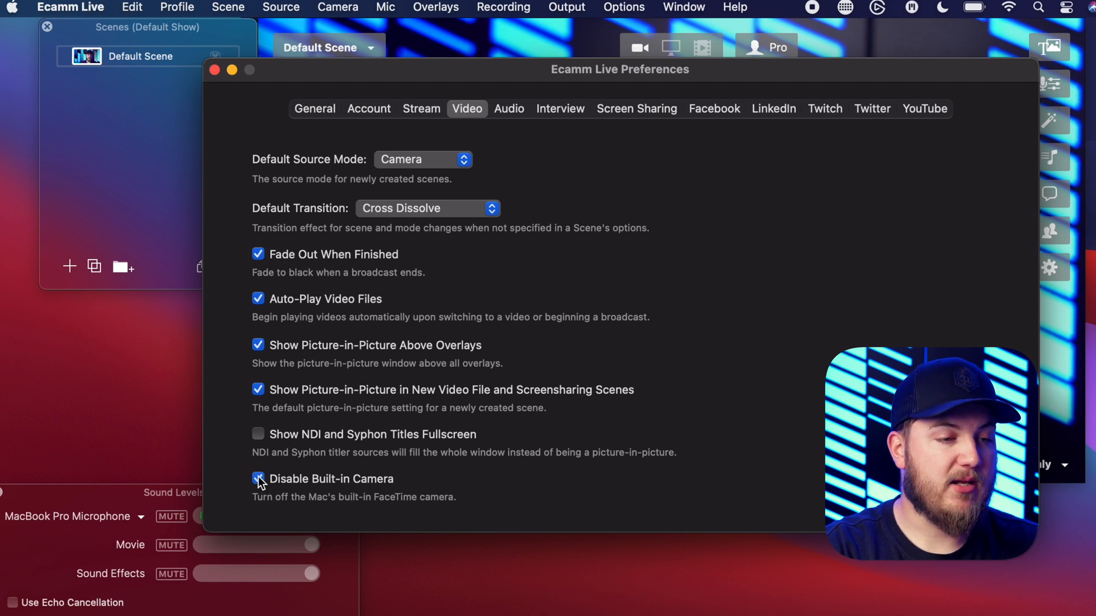
left_click(258, 478)
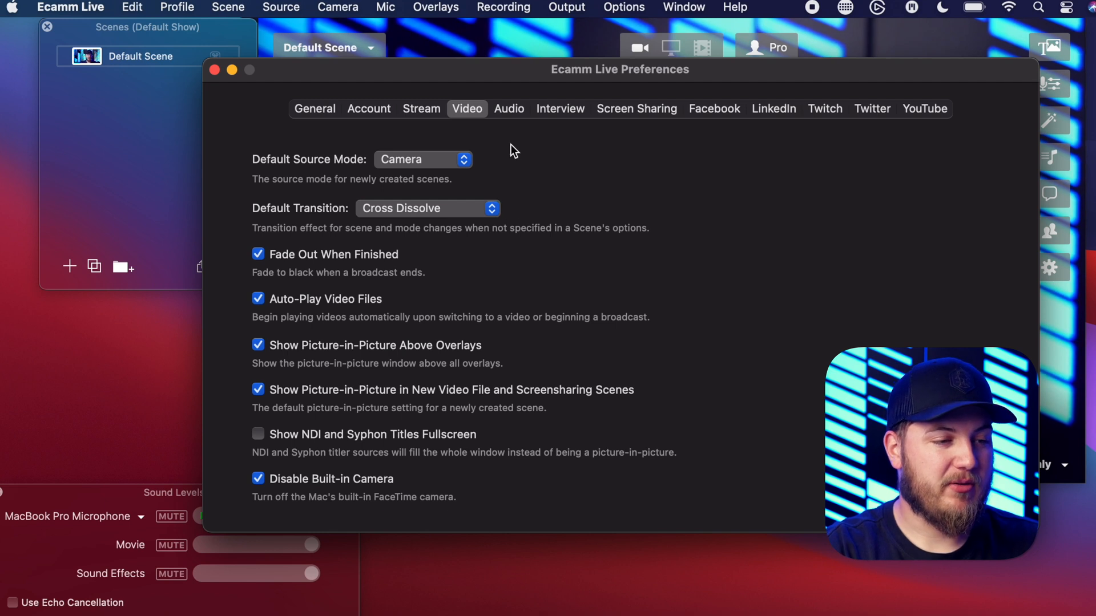
mouse_move(509, 126)
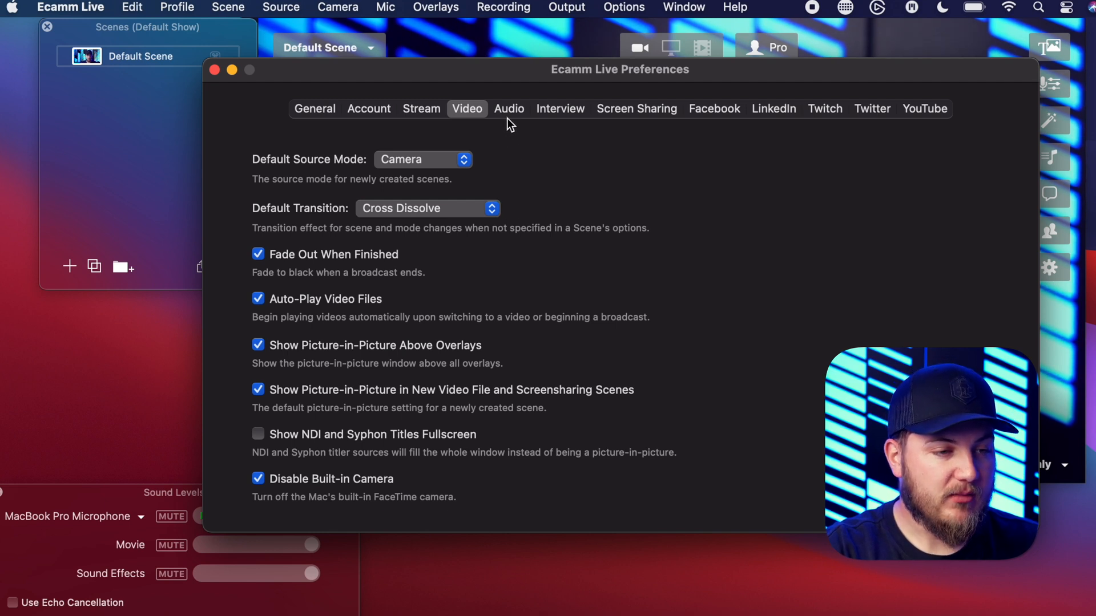
left_click(509, 109)
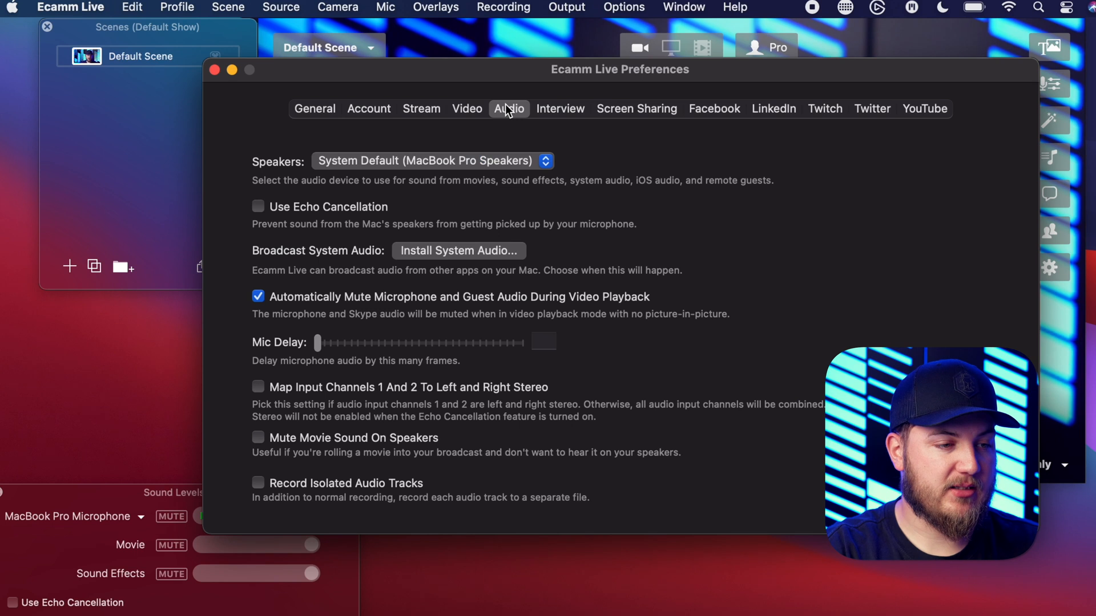
Set Mic Delay to 6 frames and enable mapping input channels 1 and 2 to stereo.
left_click_drag(317, 343, 349, 343)
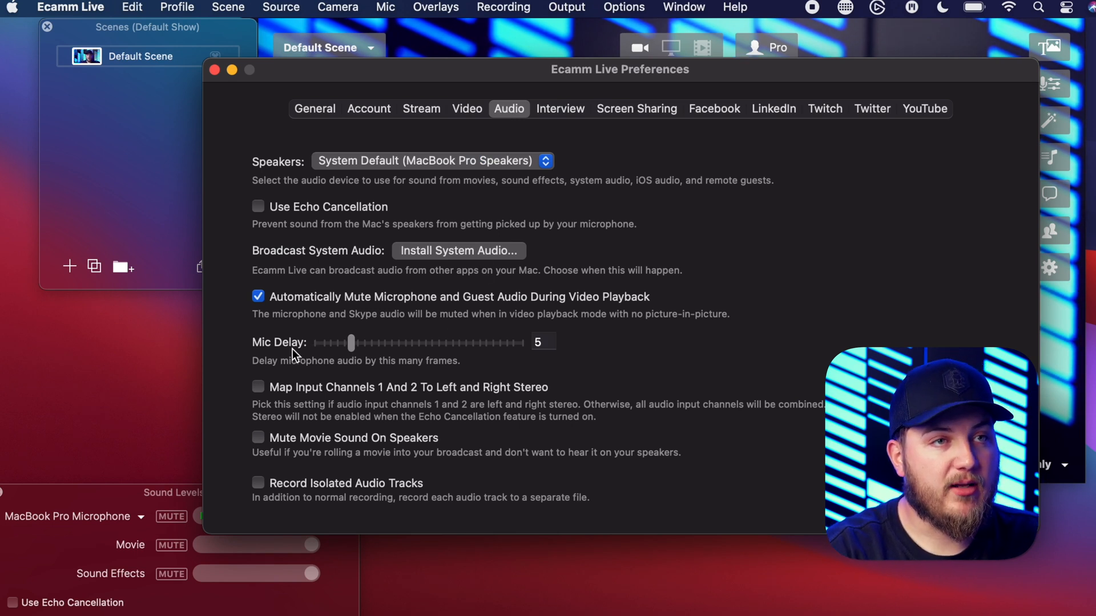
mouse_move(507, 365)
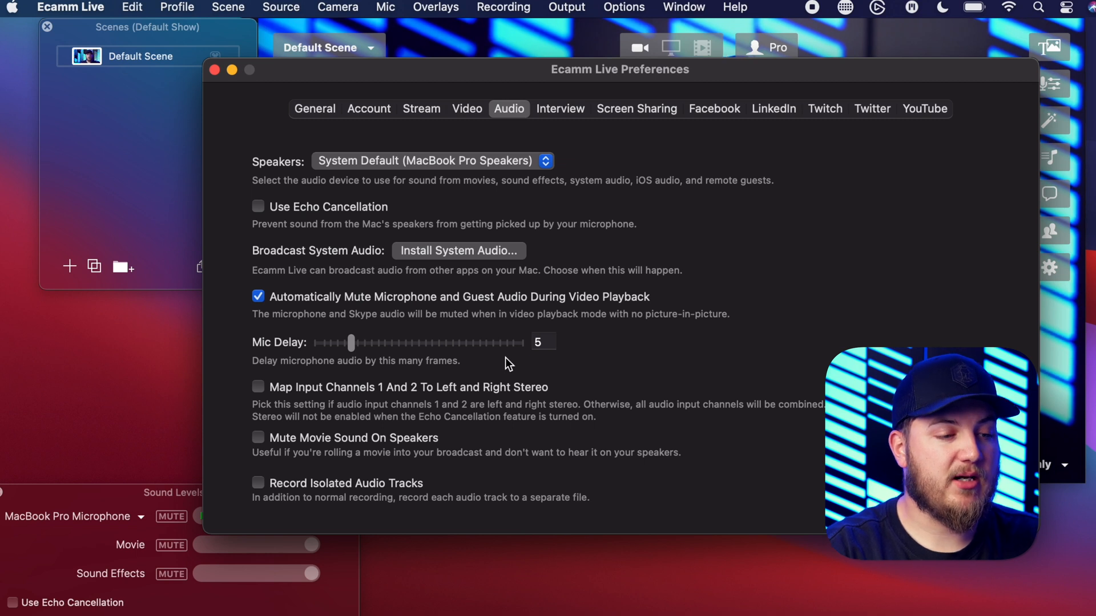
mouse_move(377, 357)
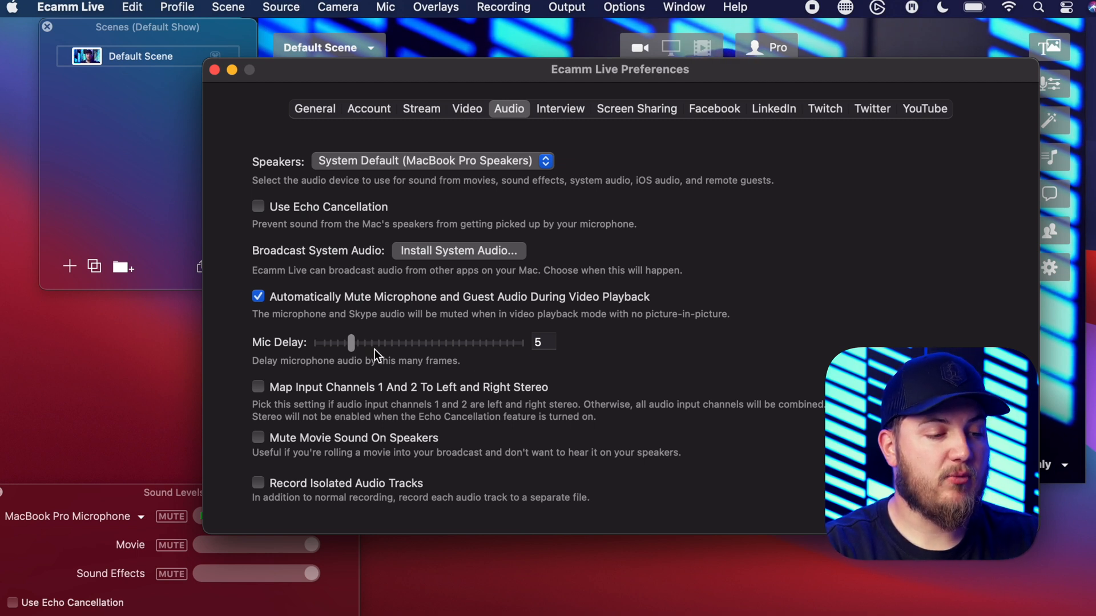
left_click_drag(352, 343, 359, 343)
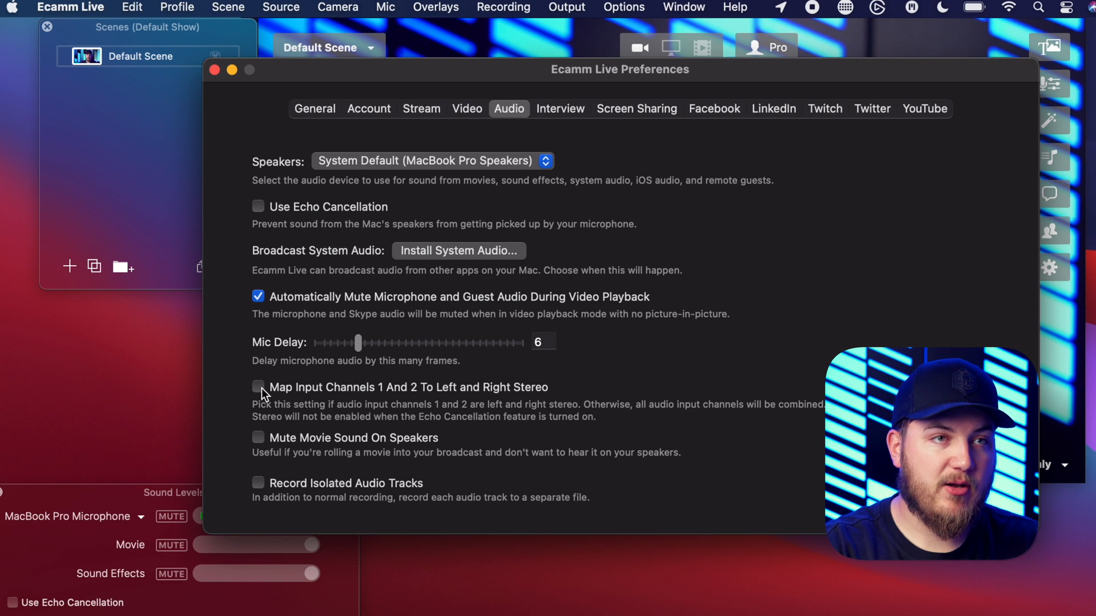
left_click(258, 387)
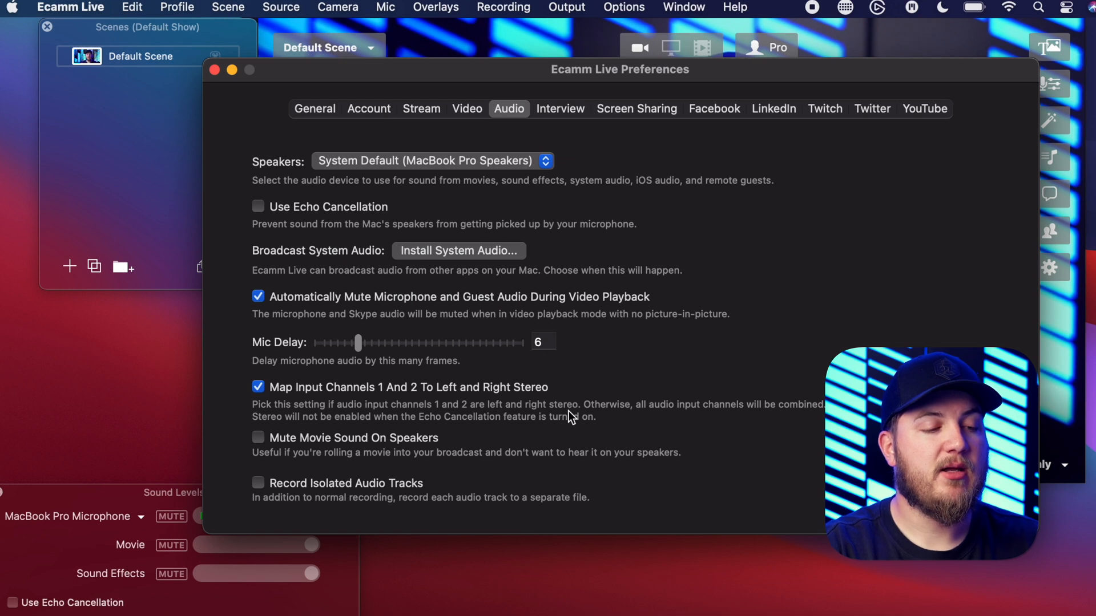
mouse_move(573, 408)
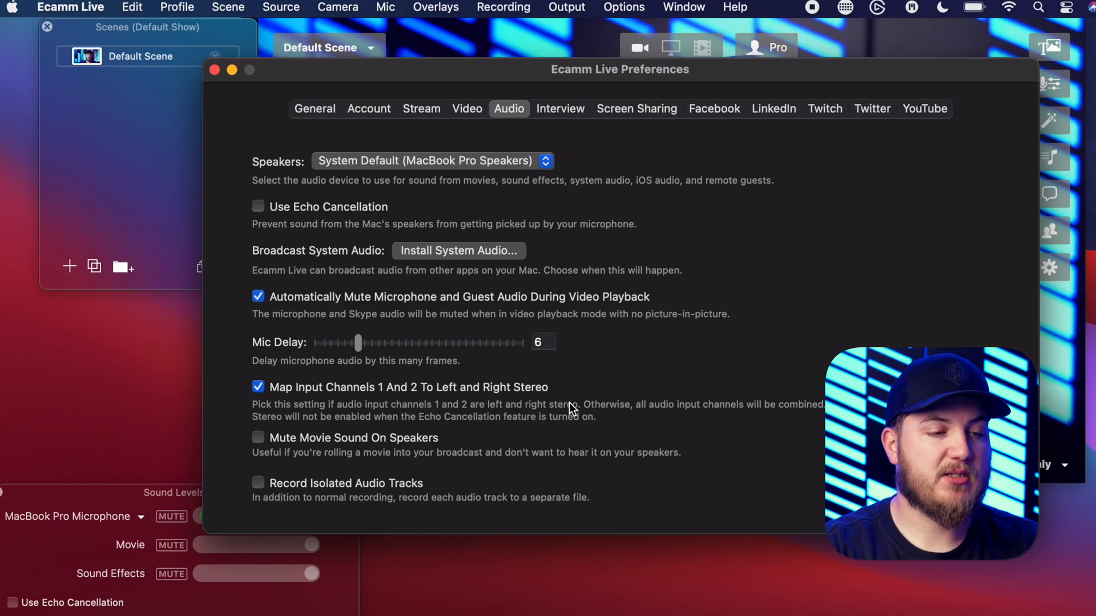
mouse_move(579, 137)
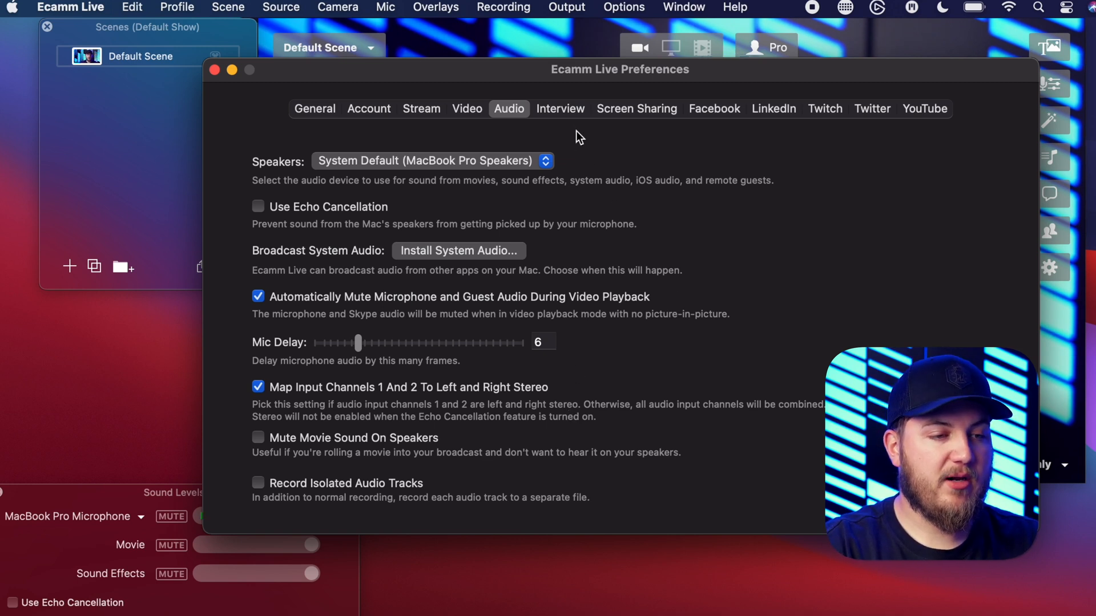
Show the Interview guest preferences with ring chime and greenroom options.
left_click(561, 110)
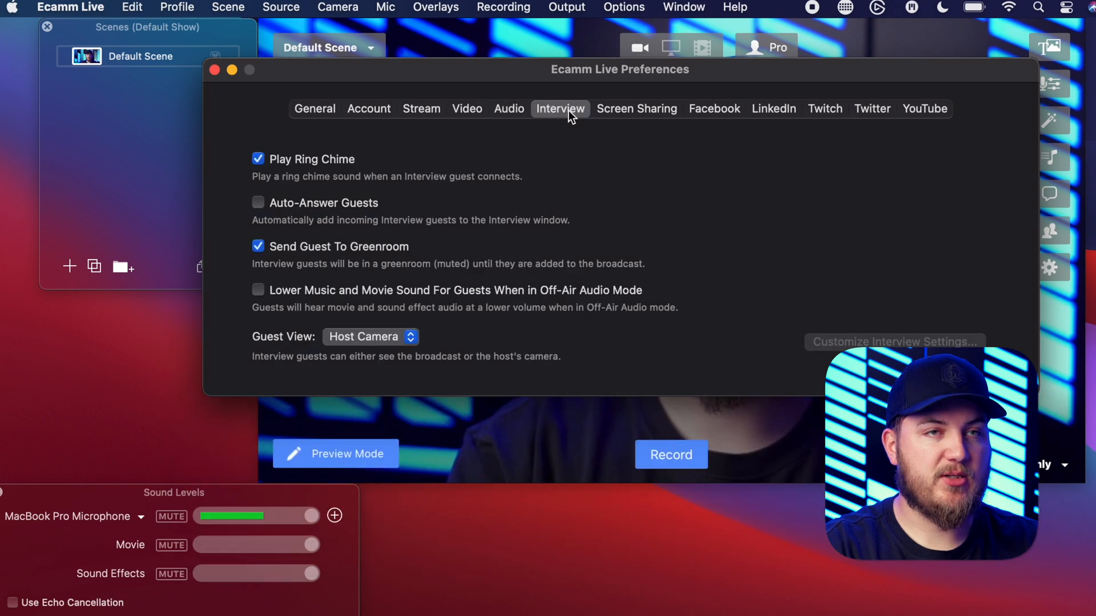
mouse_move(628, 120)
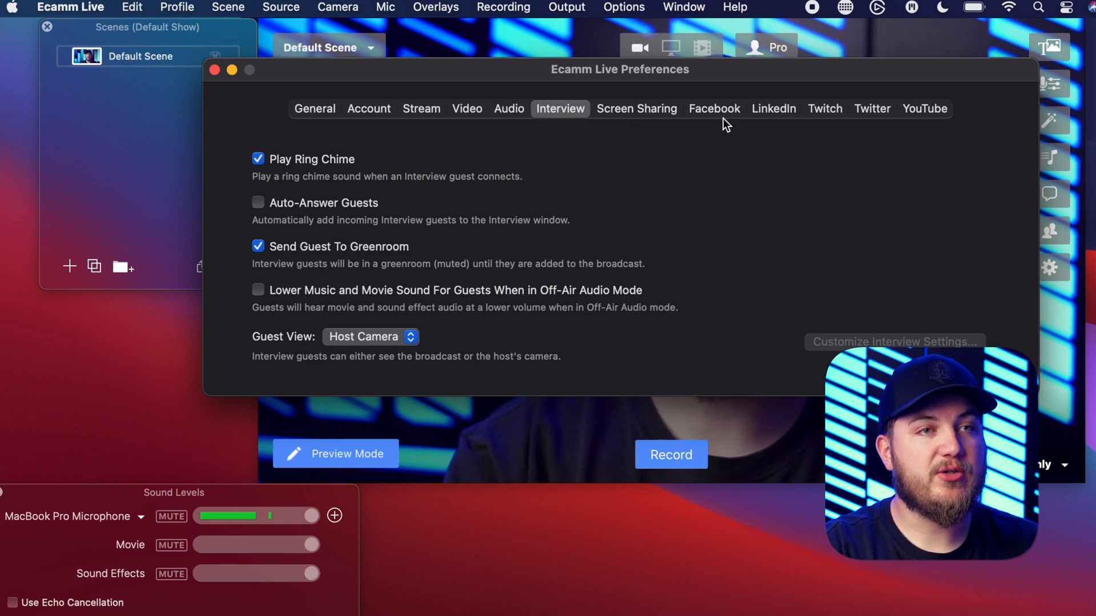
mouse_move(238, 82)
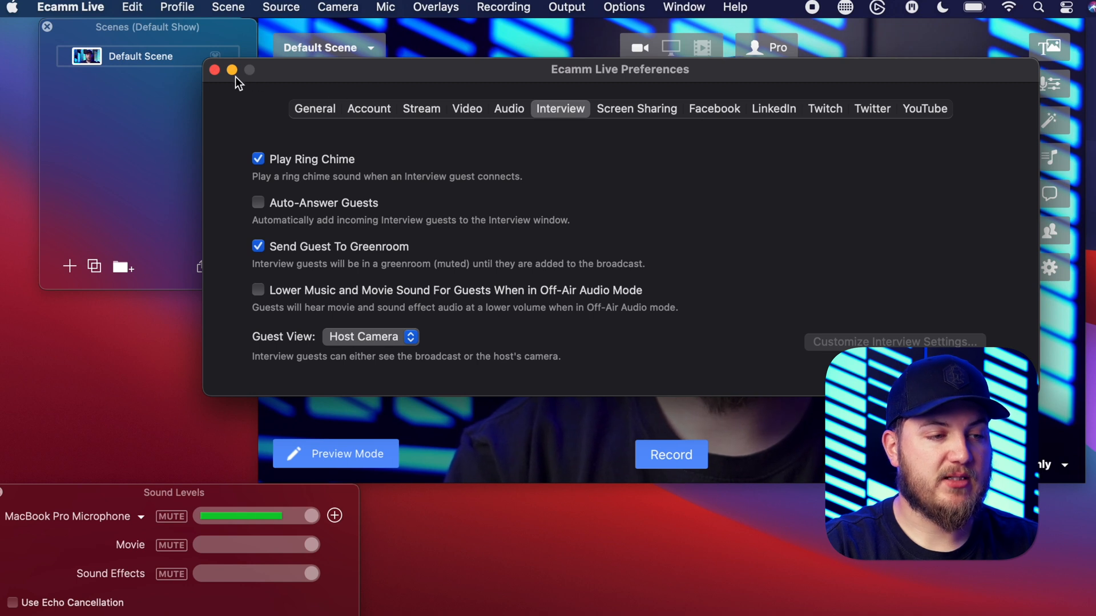
Reopen Preferences on the Video settings and turn off Disable Built-in Camera.
left_click(214, 70)
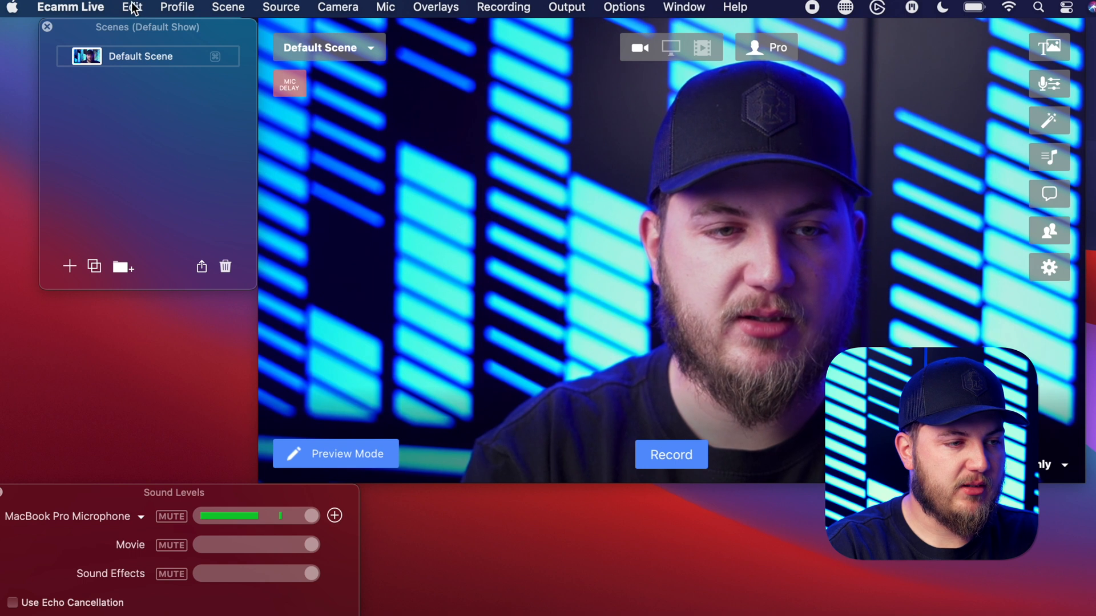
left_click(69, 7)
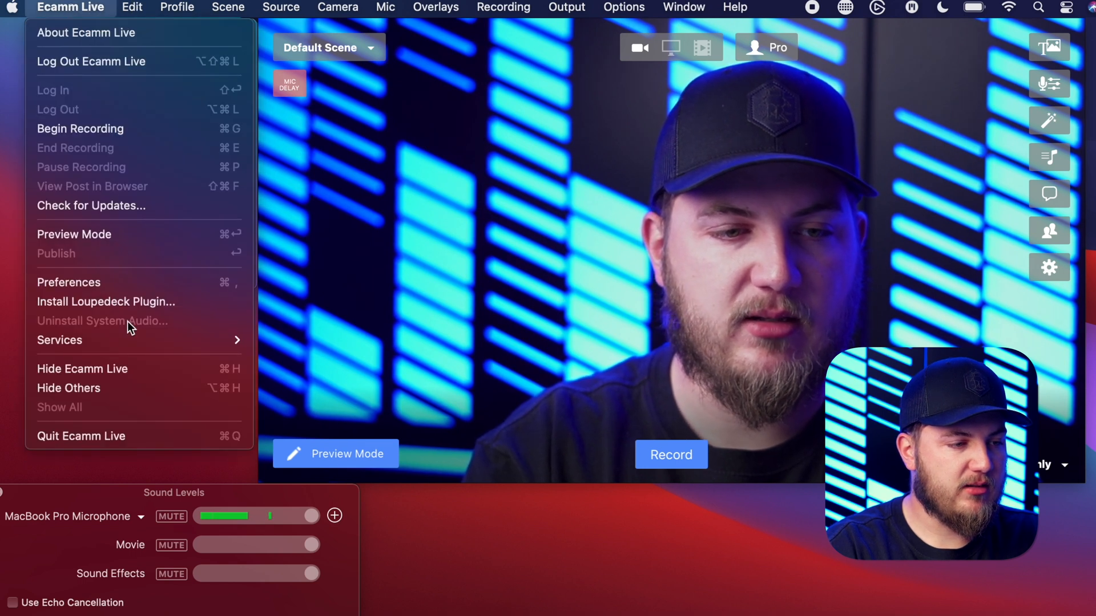
left_click(68, 283)
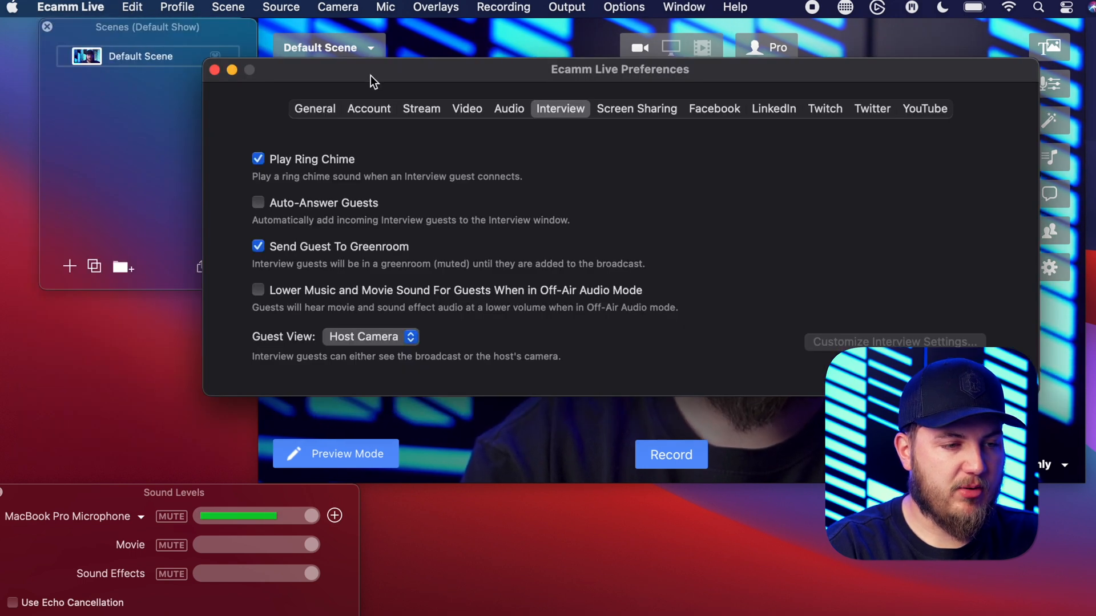
left_click(467, 109)
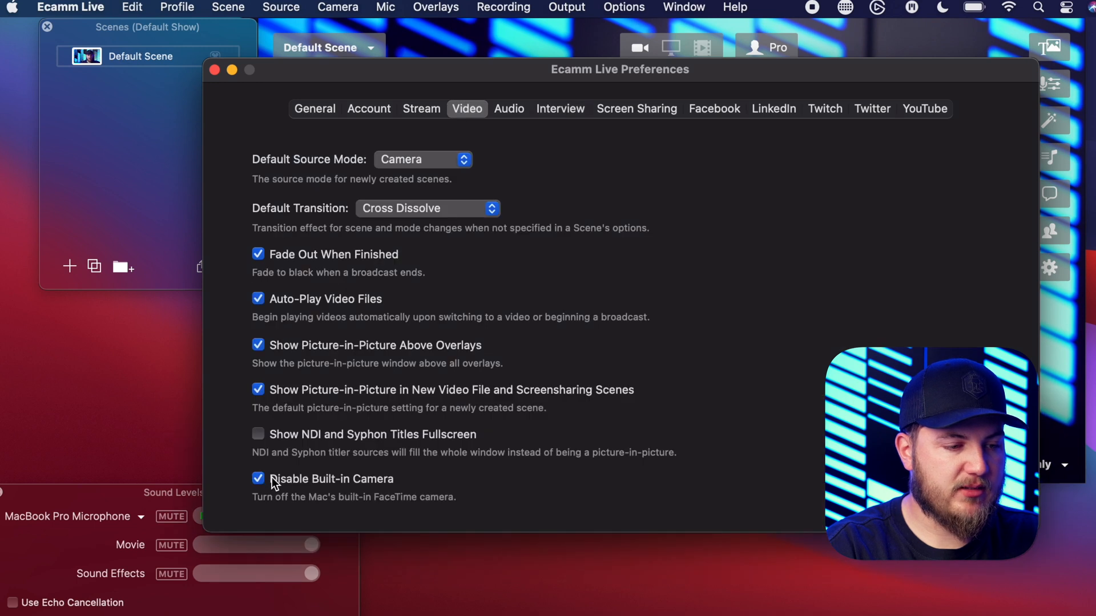
left_click(258, 479)
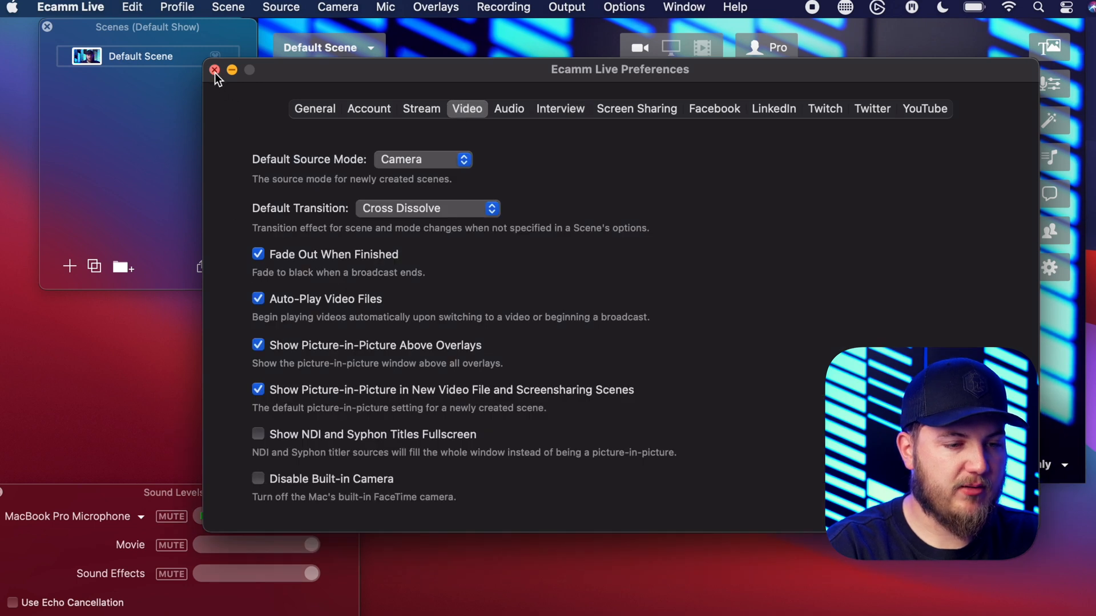
Close Preferences and switch the live camera source to ZV-E10 #2.
left_click(215, 69)
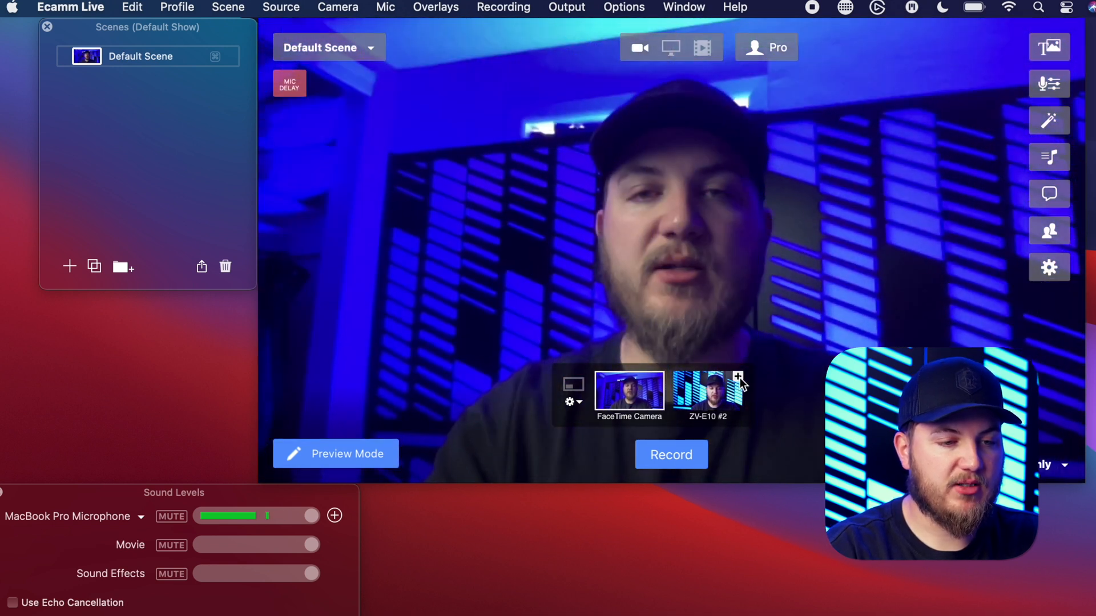
left_click(628, 395)
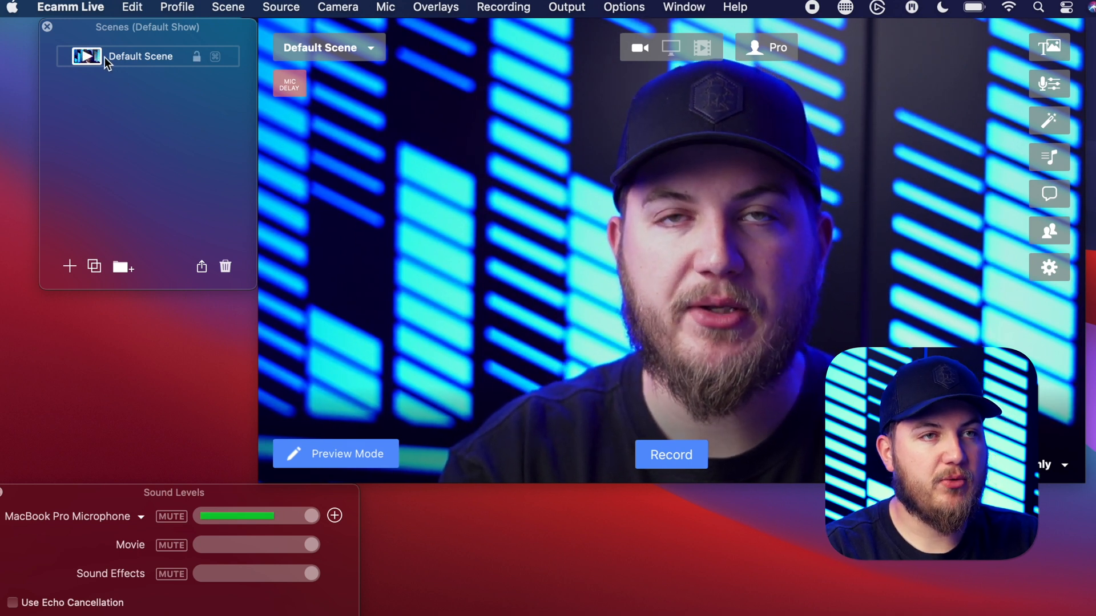
mouse_move(89, 56)
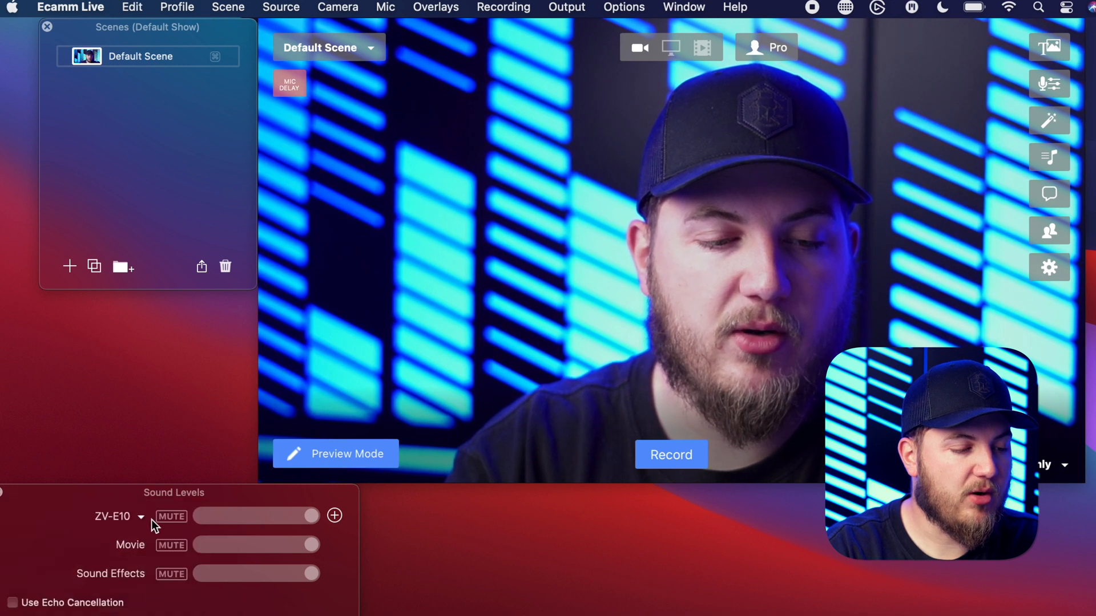
Select MacBook Pro Microphone as the audio input and reveal the Camera Effects panel.
left_click(141, 517)
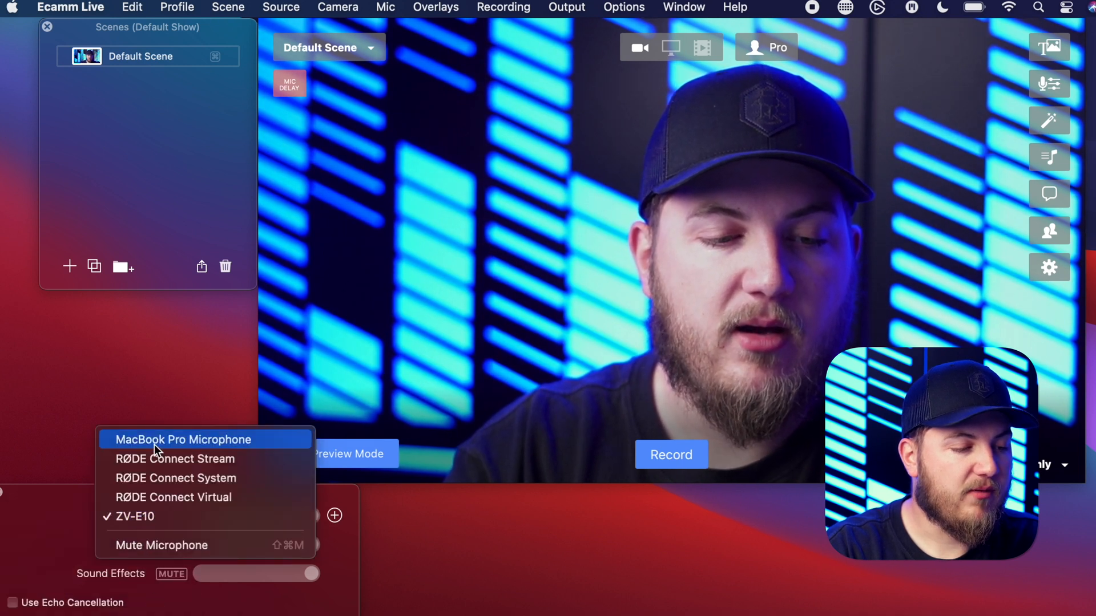
left_click(178, 439)
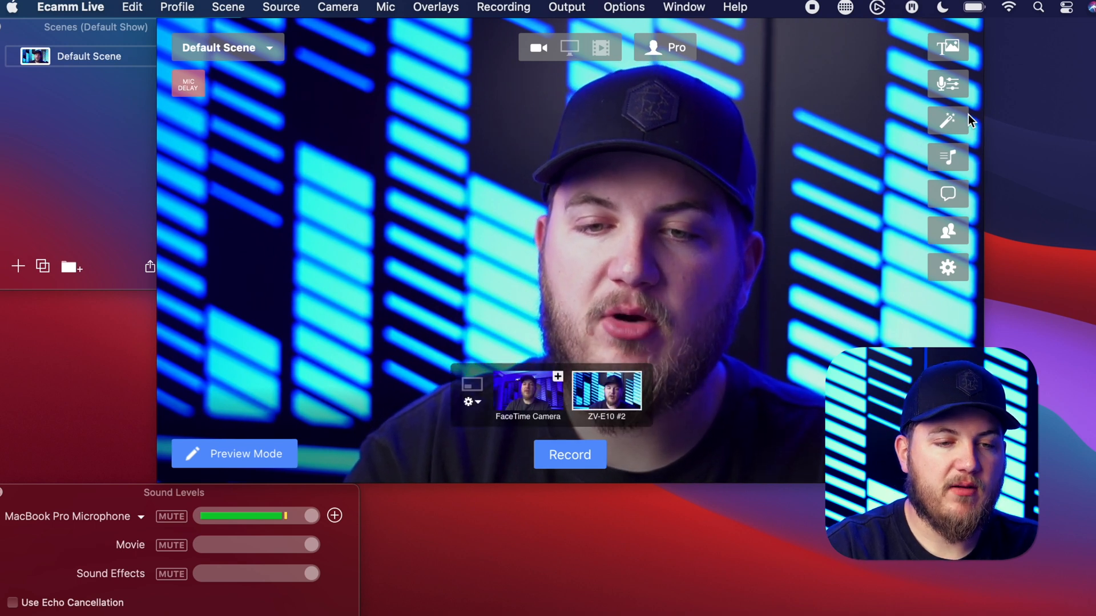
mouse_move(948, 47)
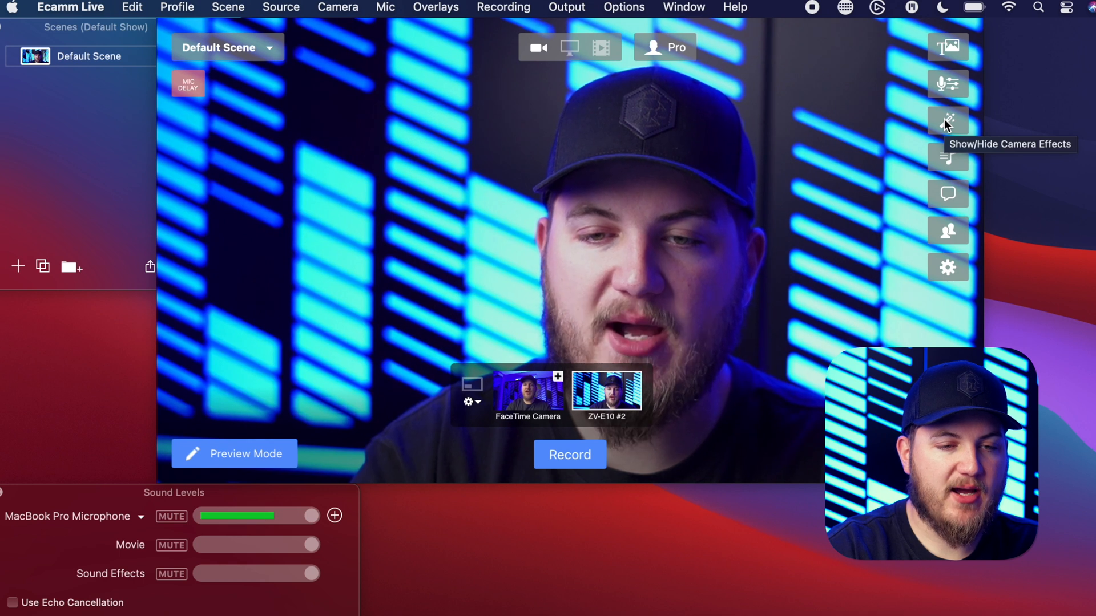
left_click(948, 120)
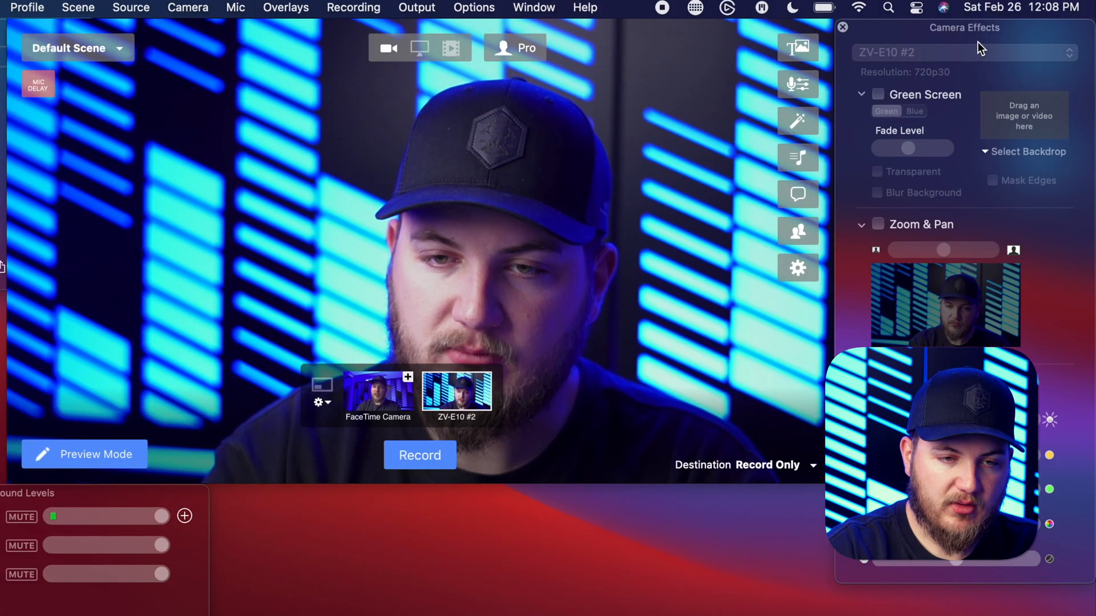